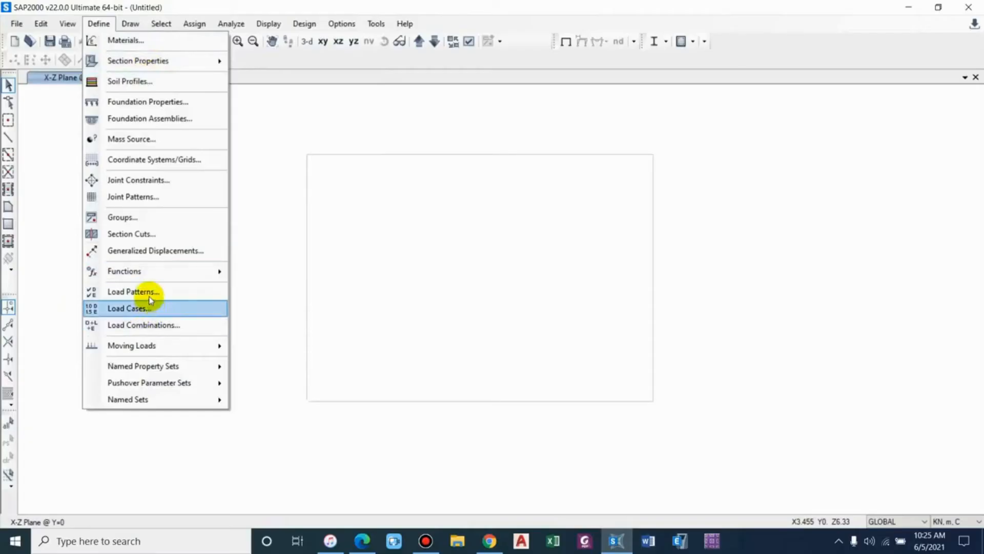
Add live, Earth pressure and water pressure load patterns alongside DEAD.
left_click(132, 291)
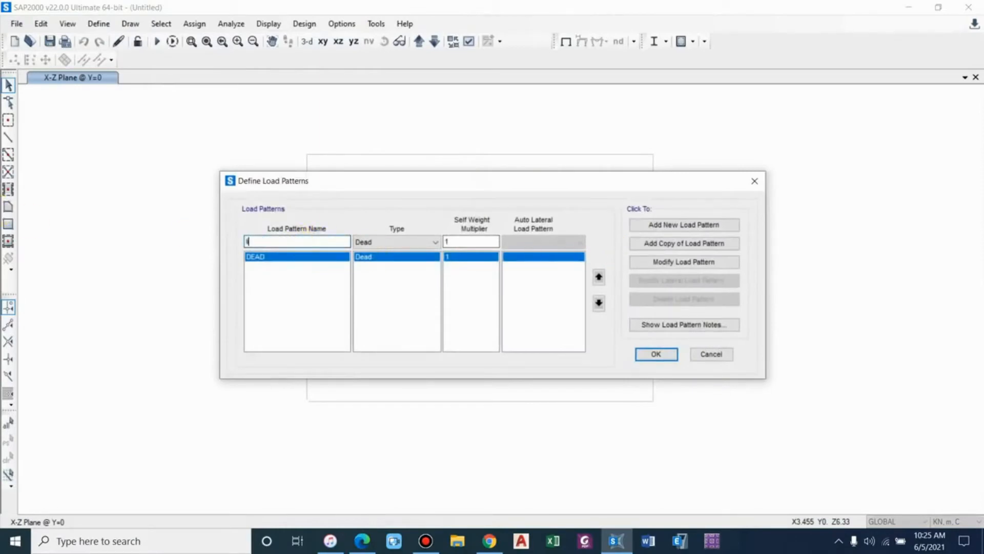
left_click(434, 242)
type("Earth pressure")
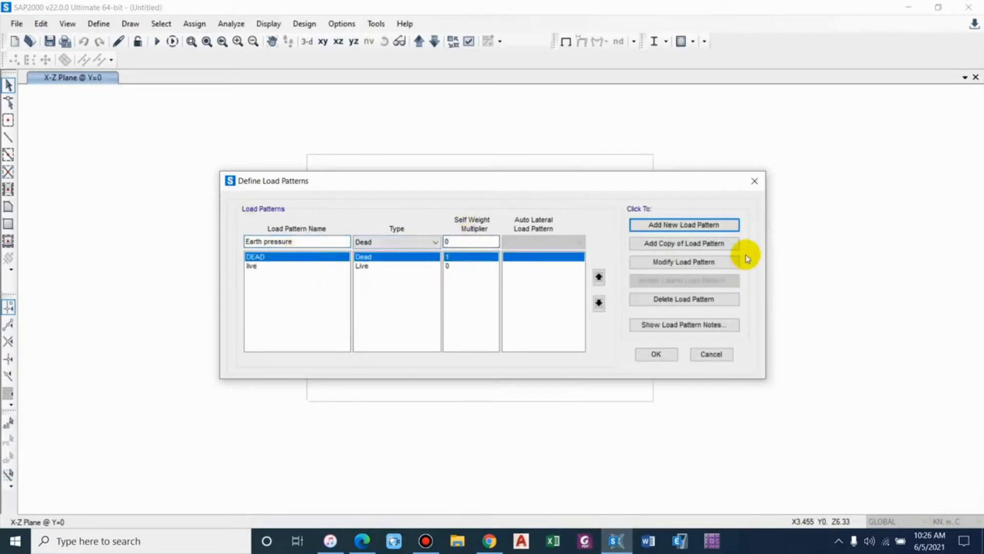
left_click(684, 224)
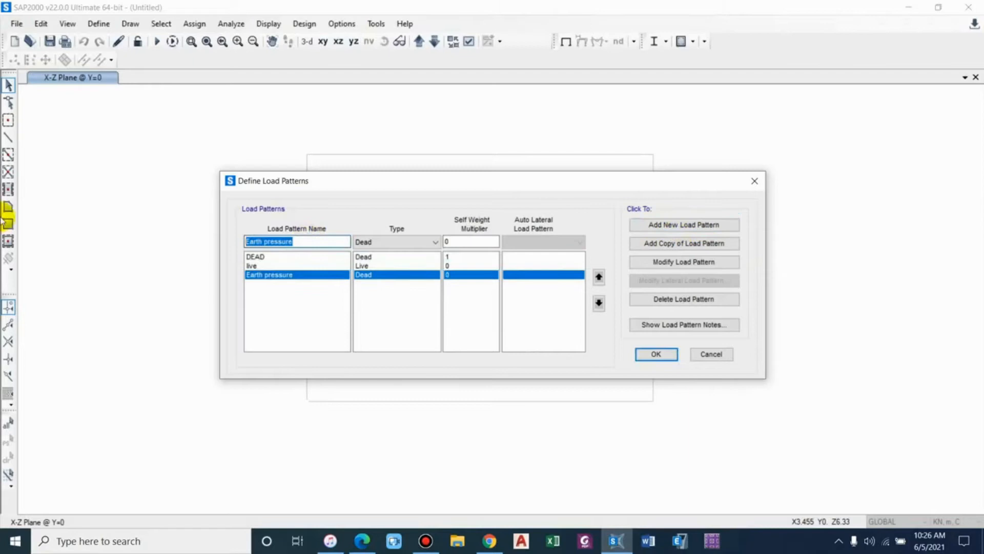
type("water press")
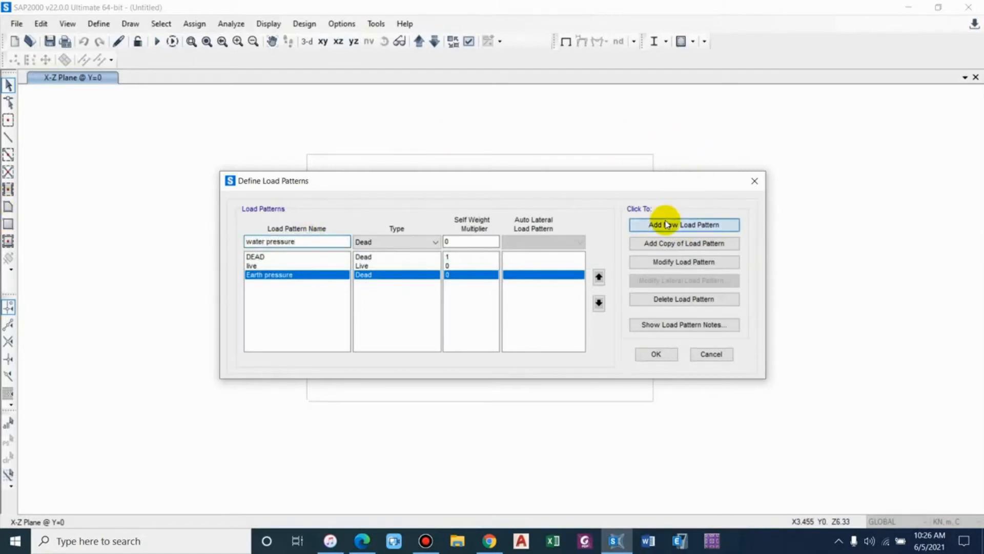
left_click(683, 225)
type("eqx")
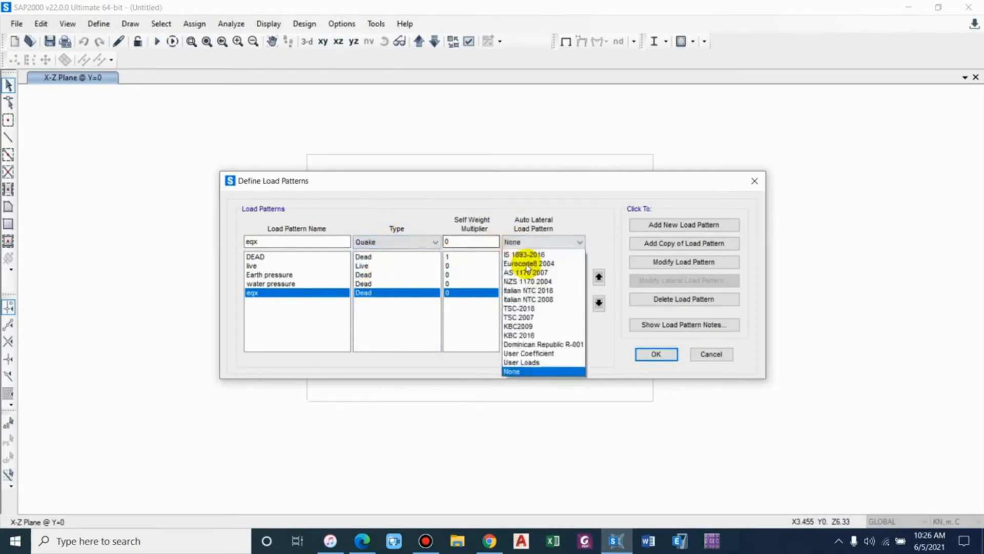
Add eqx as a User Coefficient quake pattern and uplift as Dead, then select eqx.
left_click(529, 353)
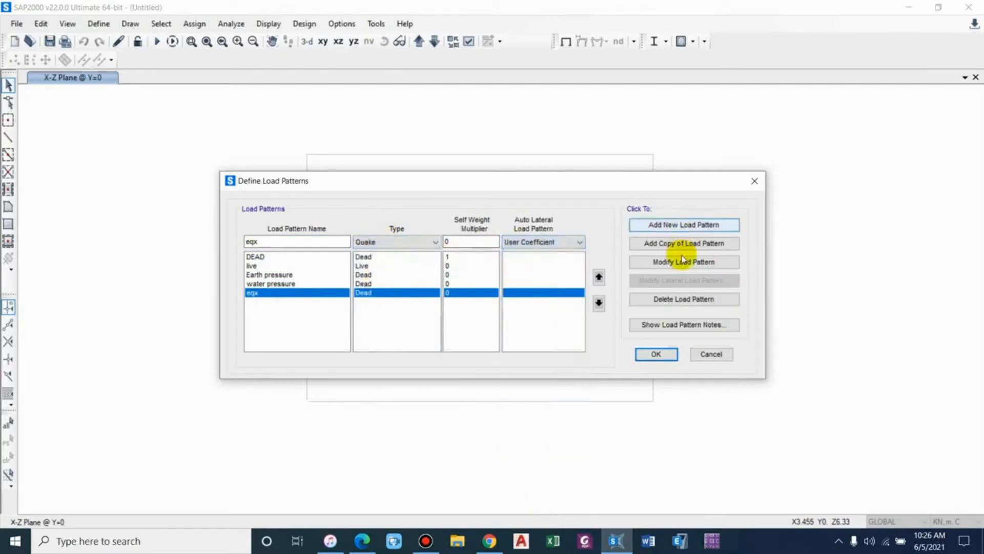
left_click(683, 262)
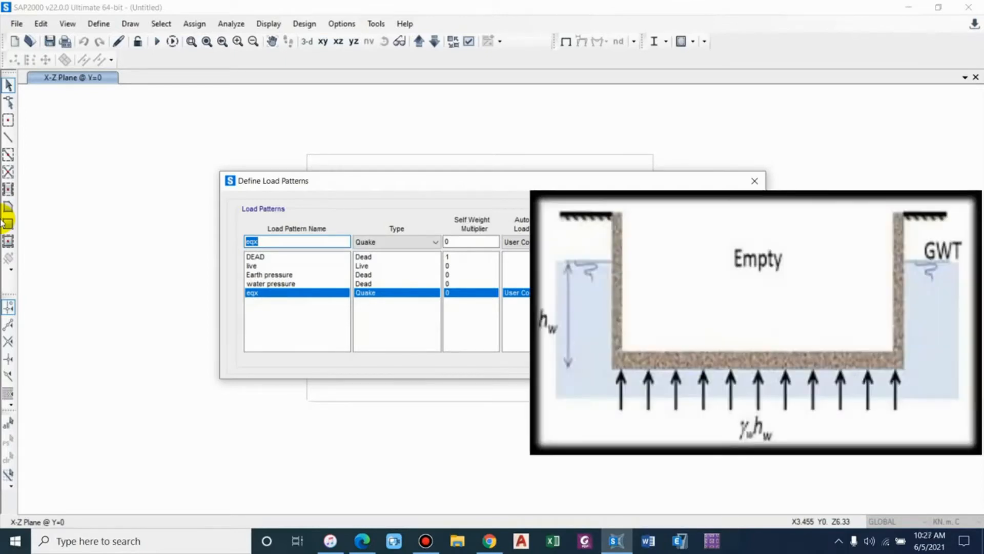
type("uplift")
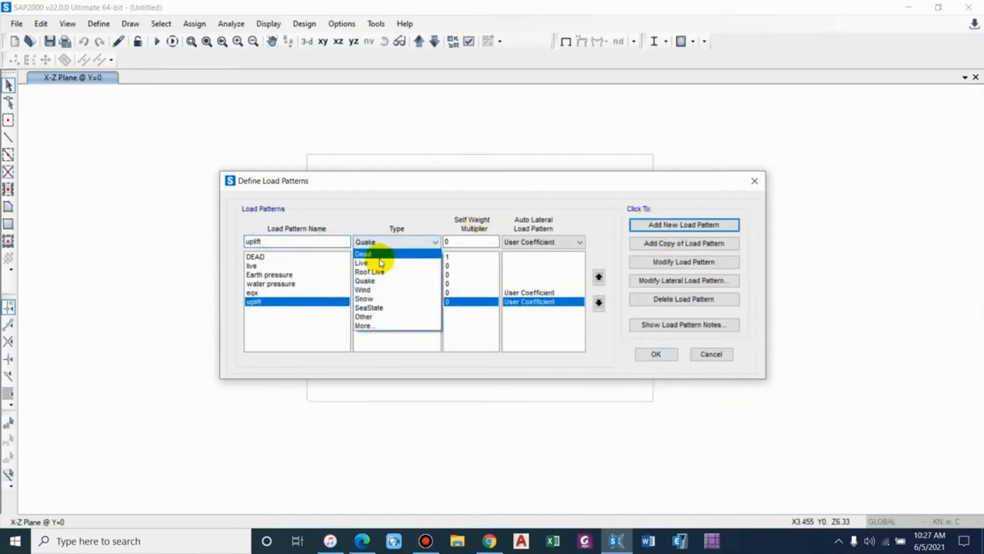
left_click(362, 253)
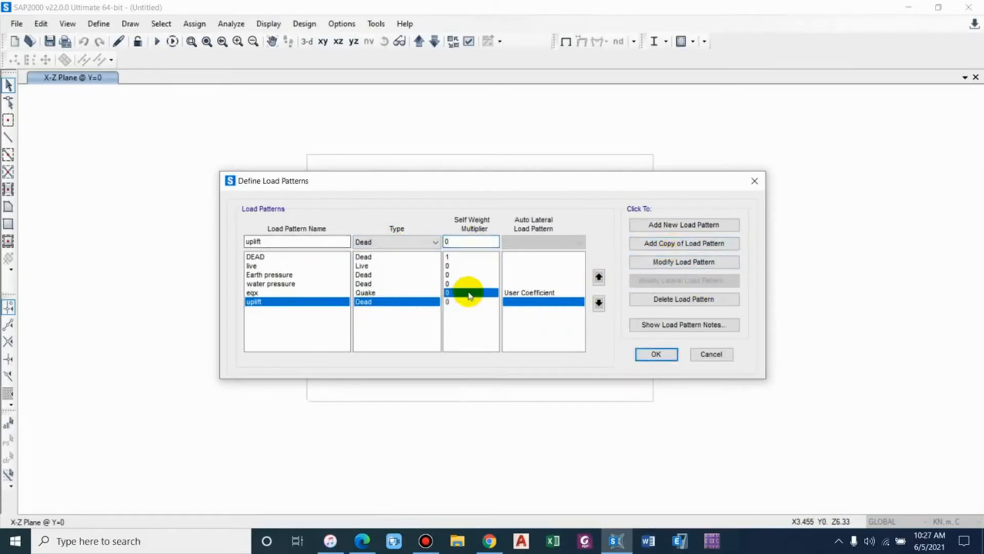
left_click(276, 293)
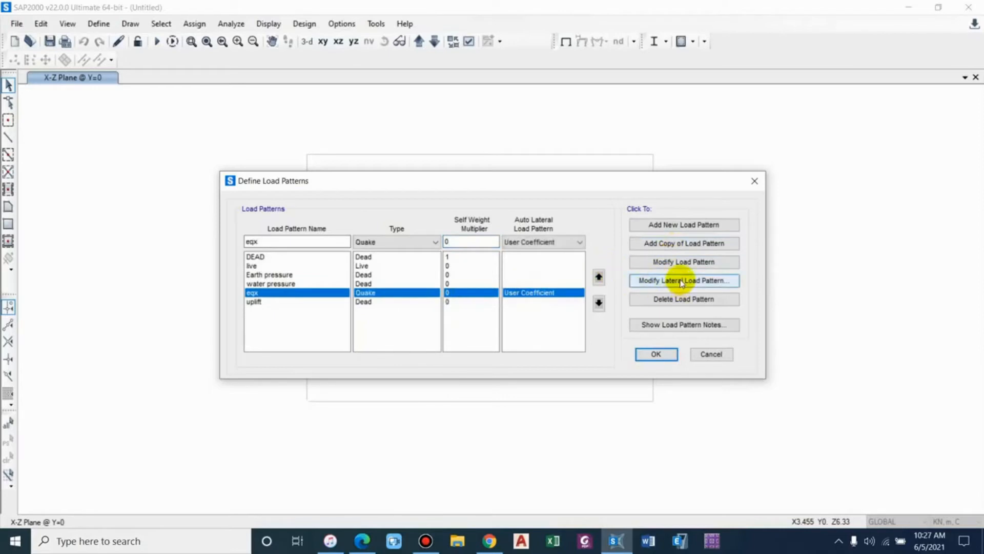
Open eqx's seismic coefficient settings and view the report's Annex 01 earthquake calculation.
left_click(683, 280)
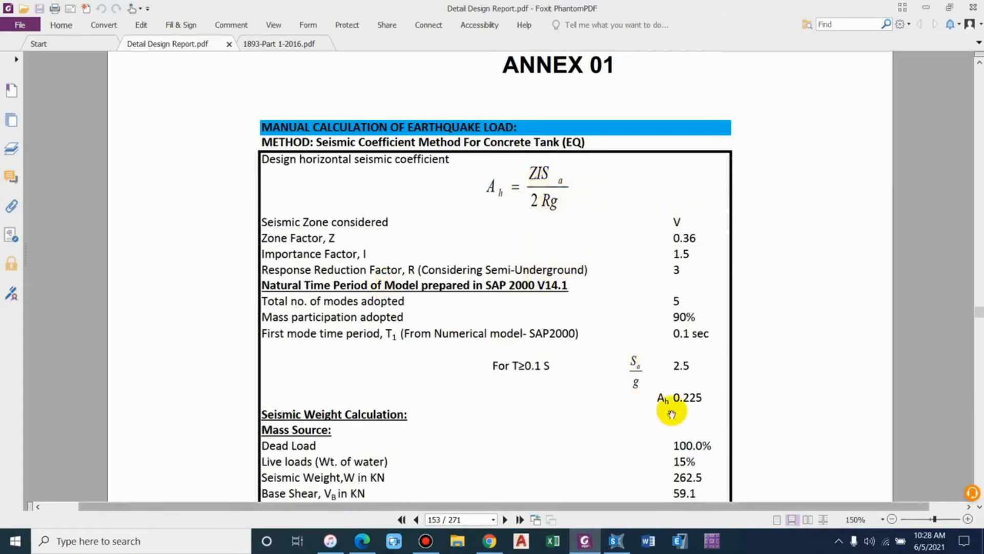
mouse_move(679, 222)
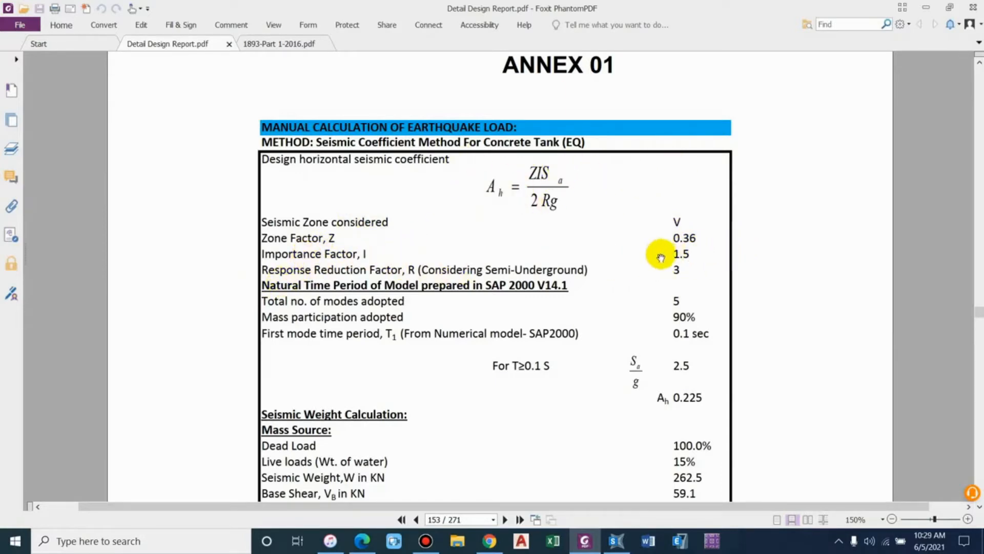
mouse_move(580, 358)
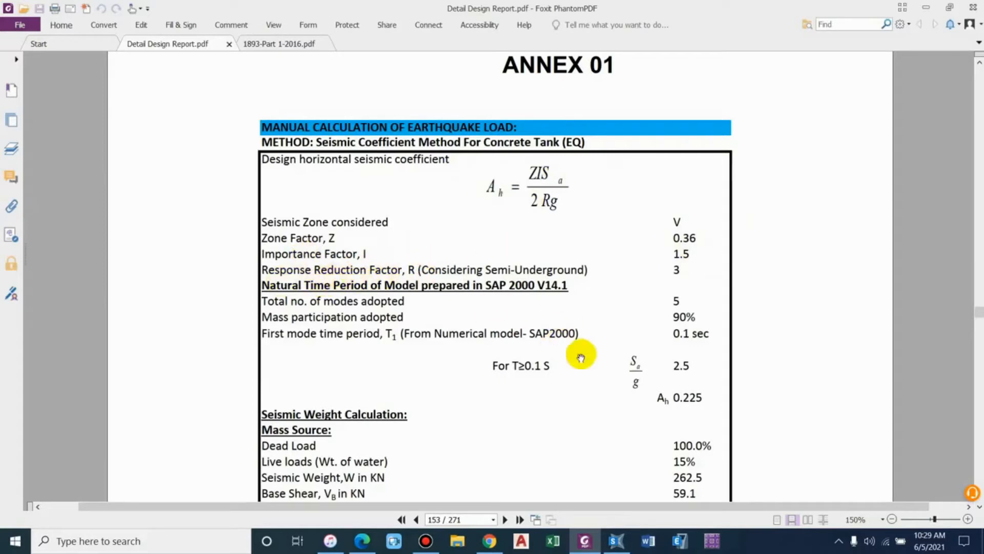
mouse_move(929, 11)
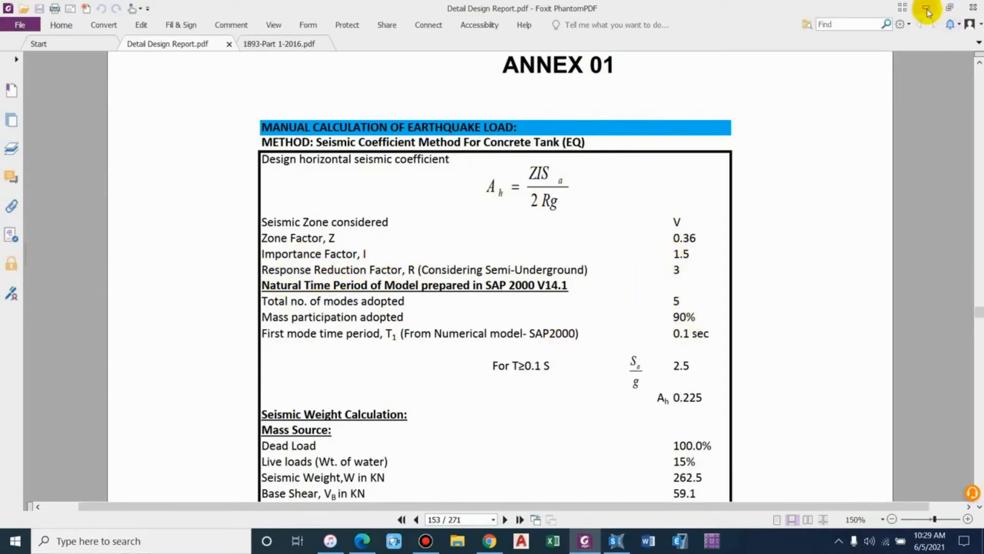
Scroll the IS 1893 standard from Table 4 to Table 9's response reduction factors.
left_click(259, 44)
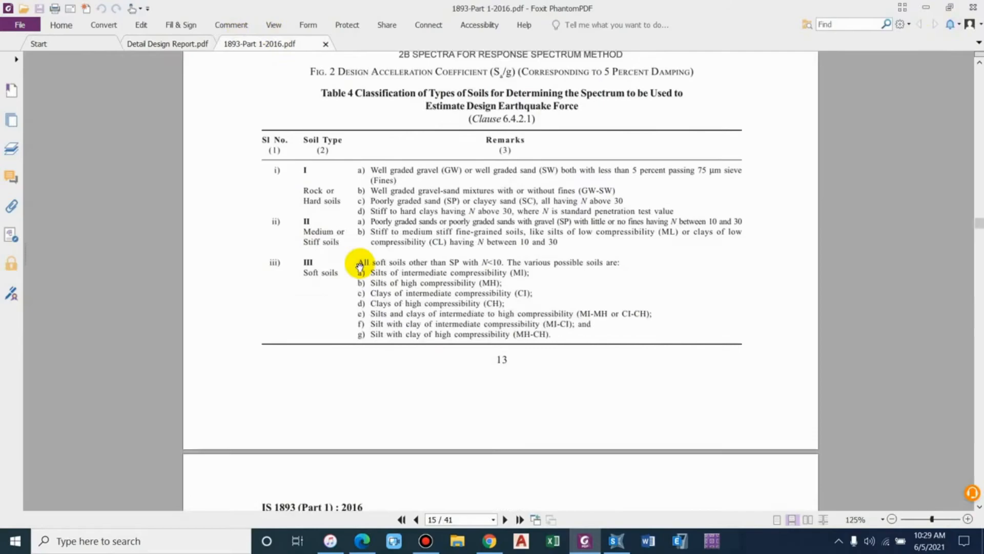
scroll("down", 3)
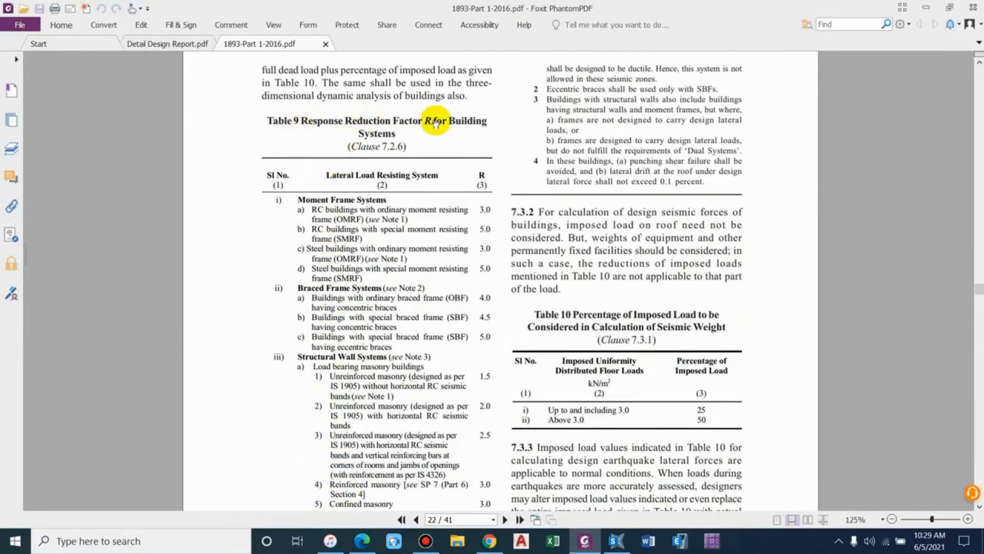
scroll("down", 3)
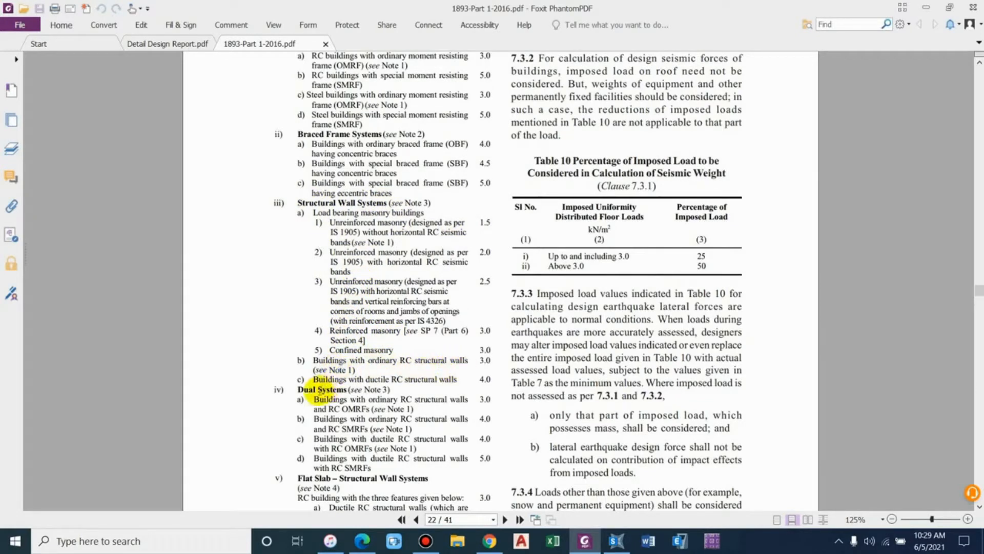
left_click_drag(313, 379, 458, 380)
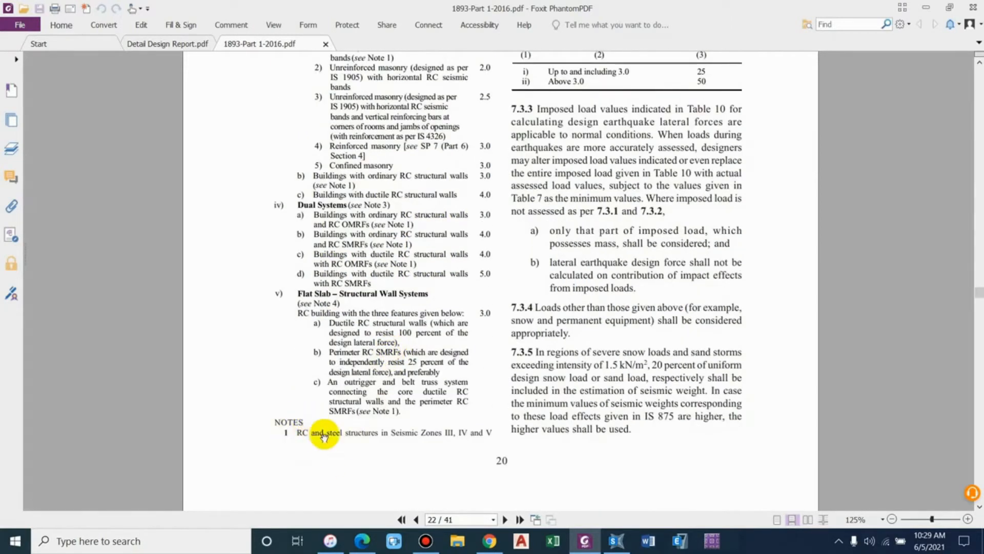
mouse_move(367, 435)
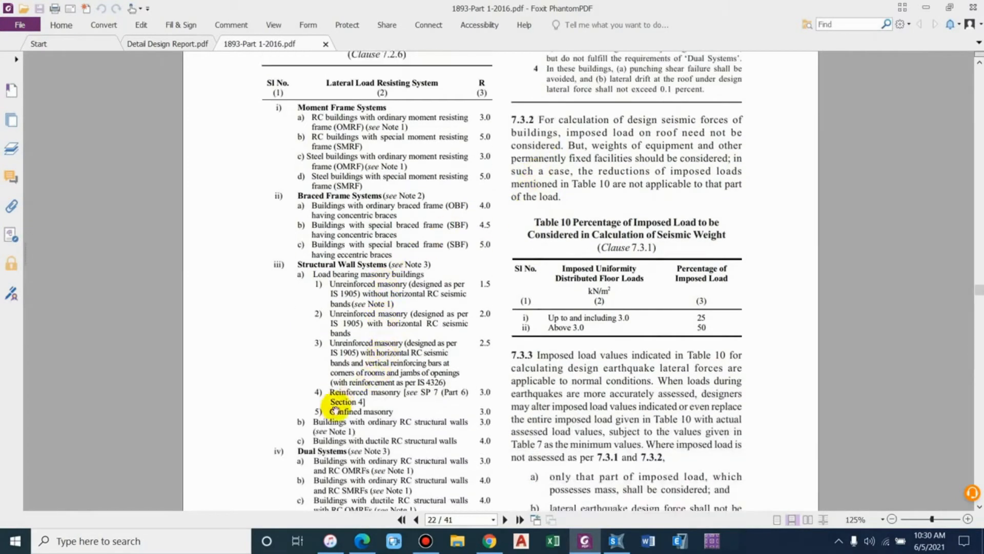
scroll("down", 3)
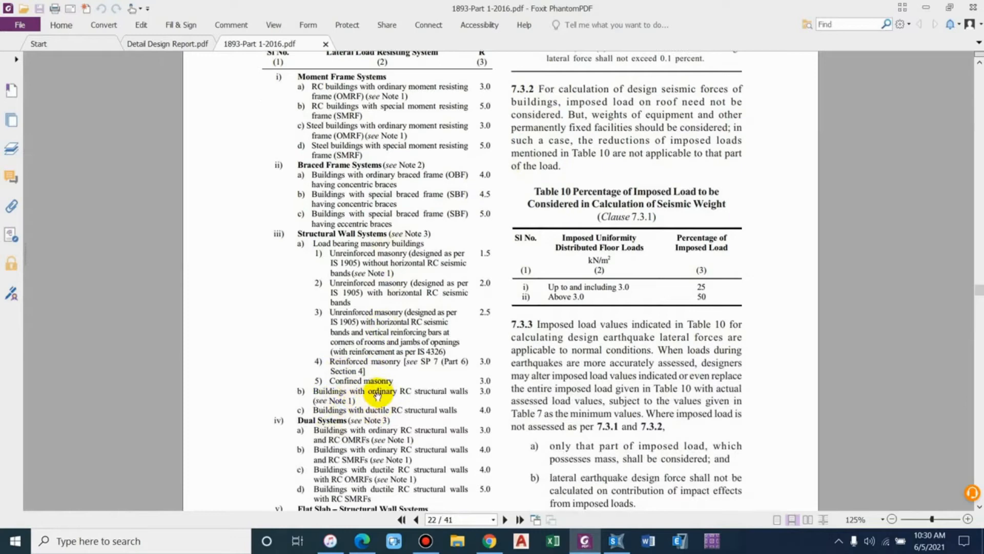
mouse_move(427, 396)
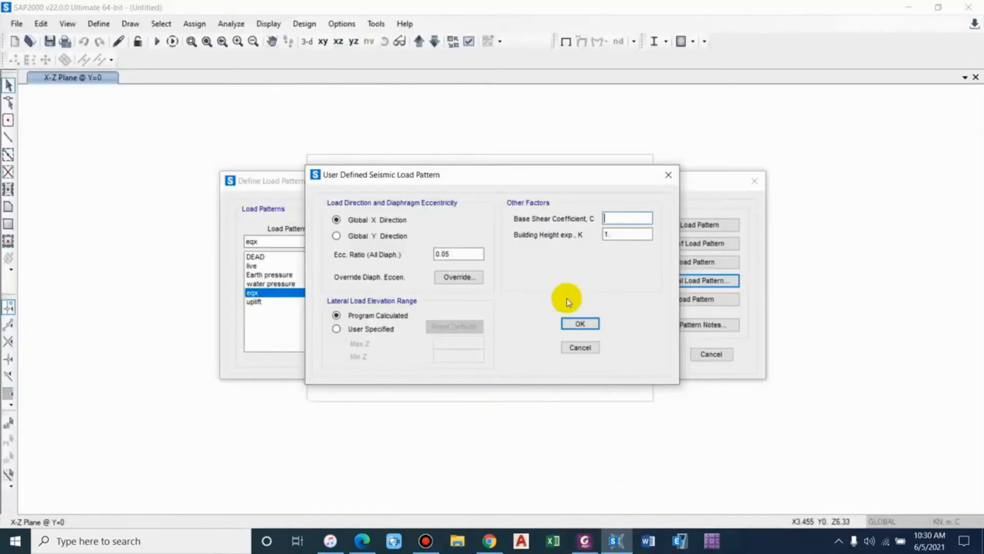
Enter 0.0675 as the eqx base shear coefficient after trying 0.3 and 0.27.
type("0.3")
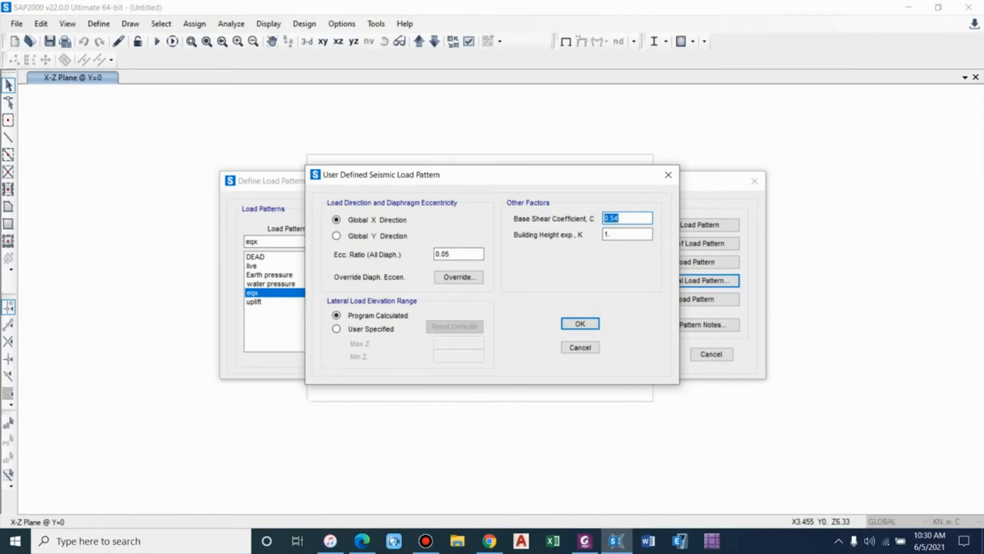
type("0.27")
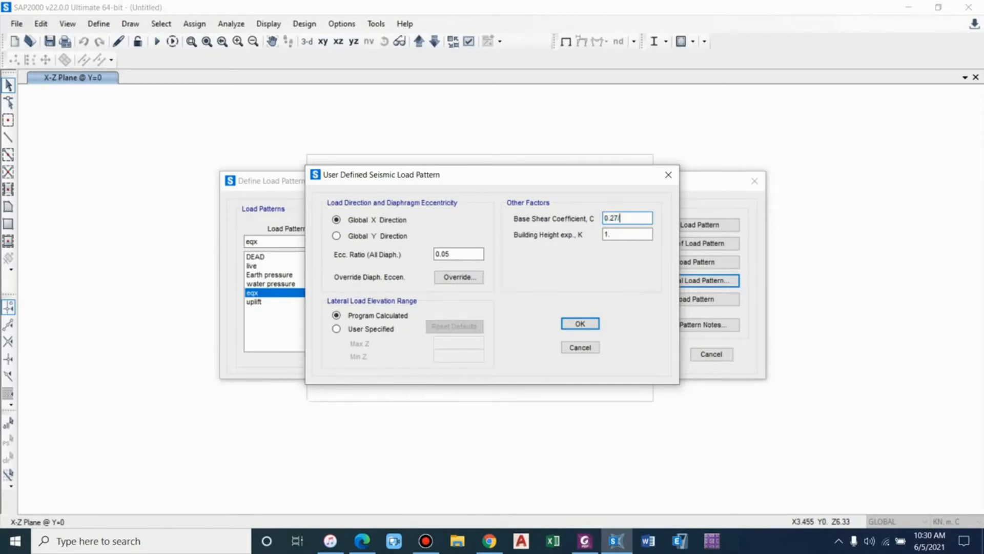
type("0.0675")
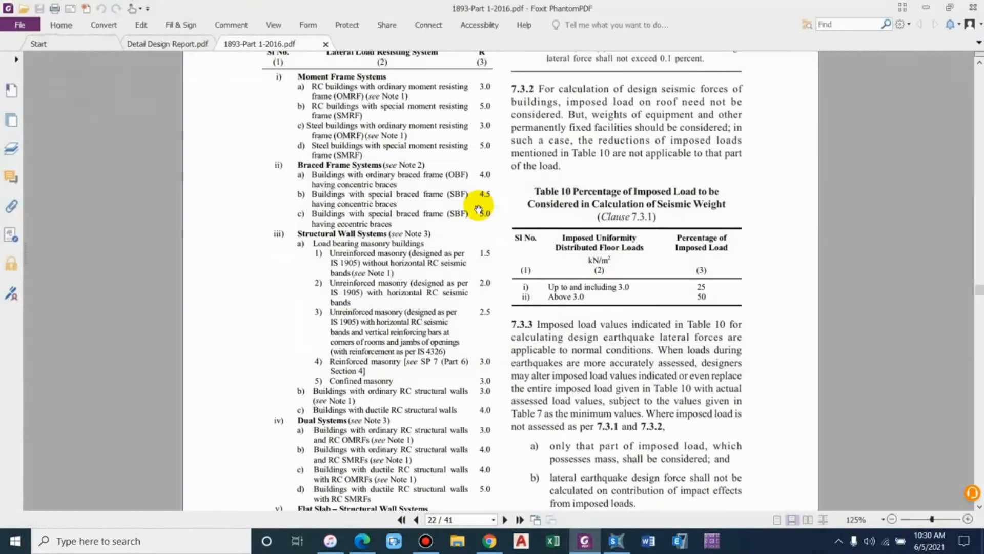
Check the design report, then read Sa/g = 2.5 from the IS 1893 spectra graph.
left_click(167, 43)
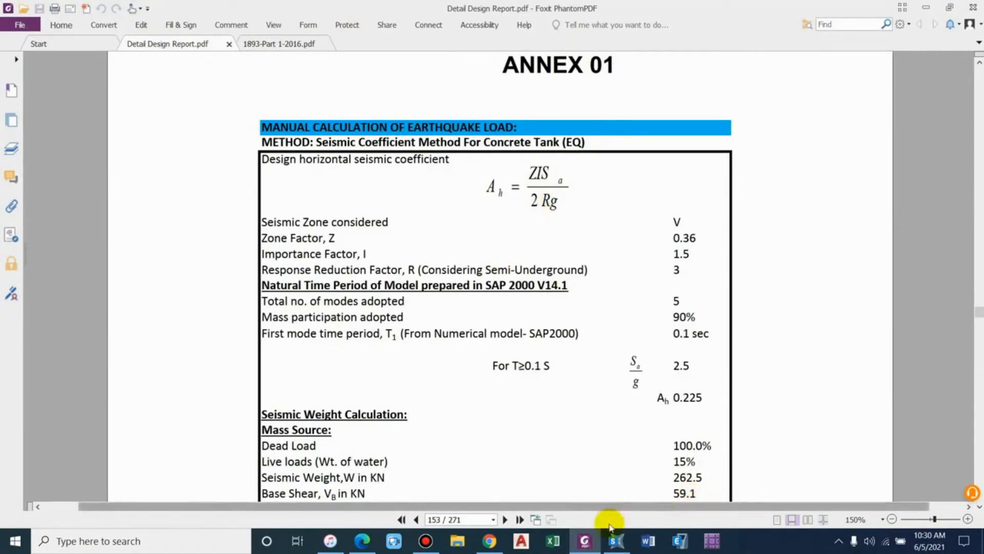
left_click(278, 43)
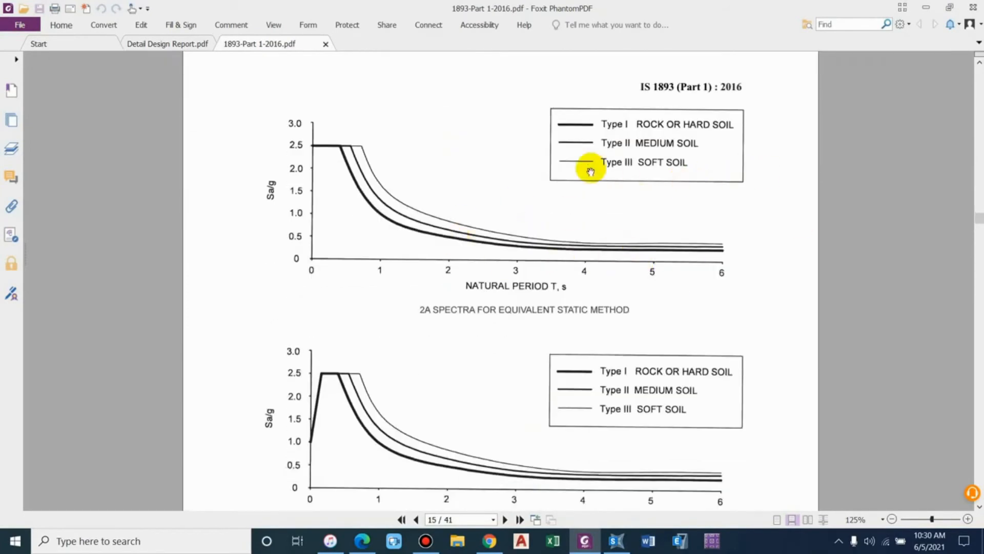
mouse_move(668, 162)
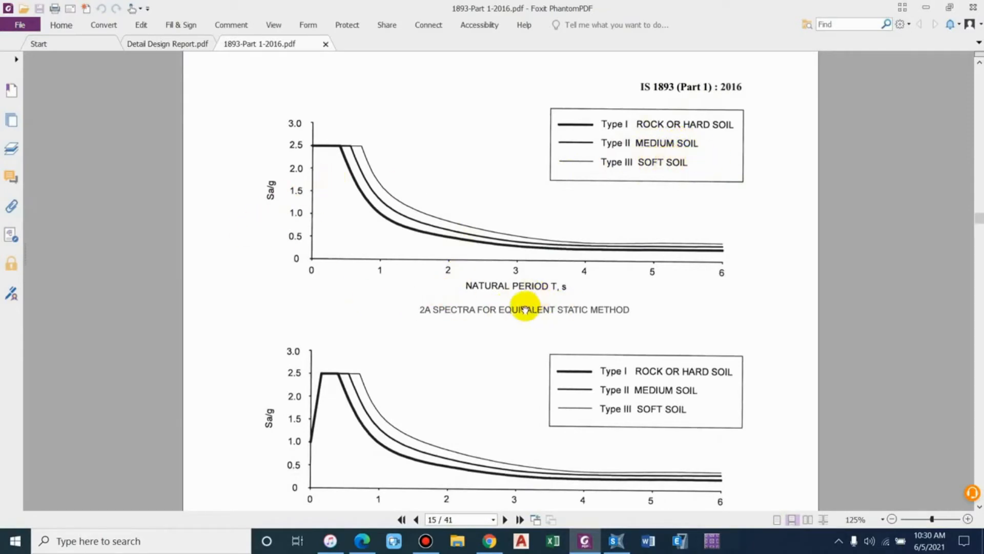
mouse_move(265, 207)
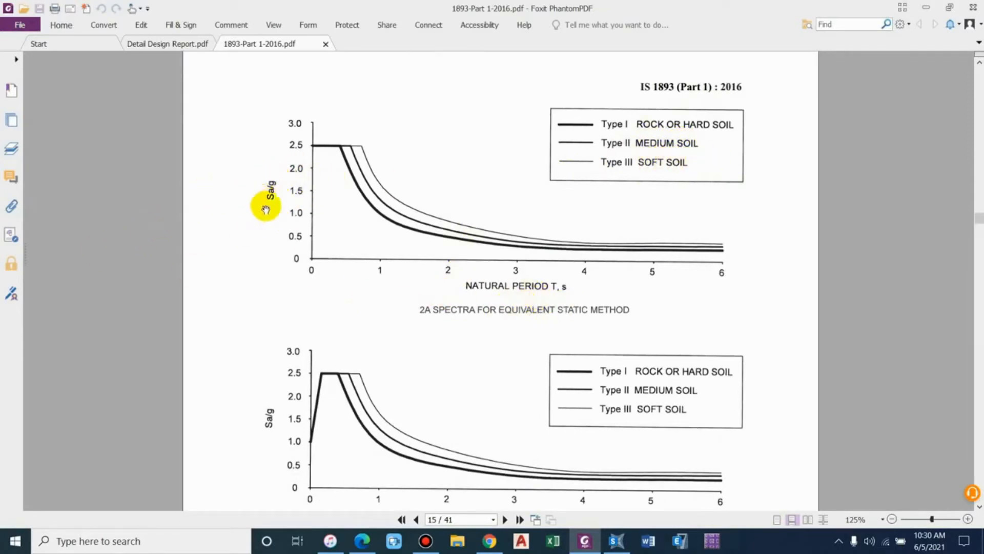
mouse_move(474, 254)
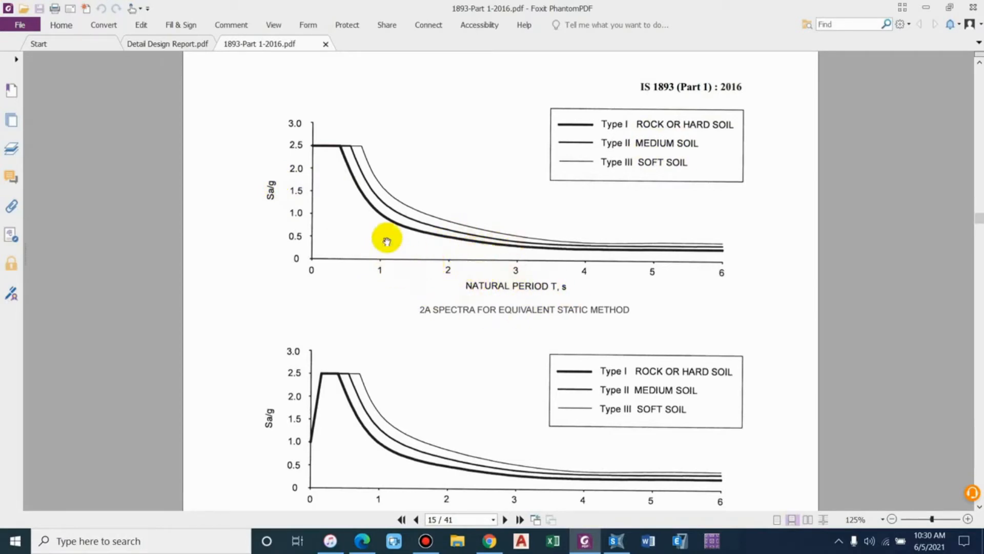
mouse_move(311, 268)
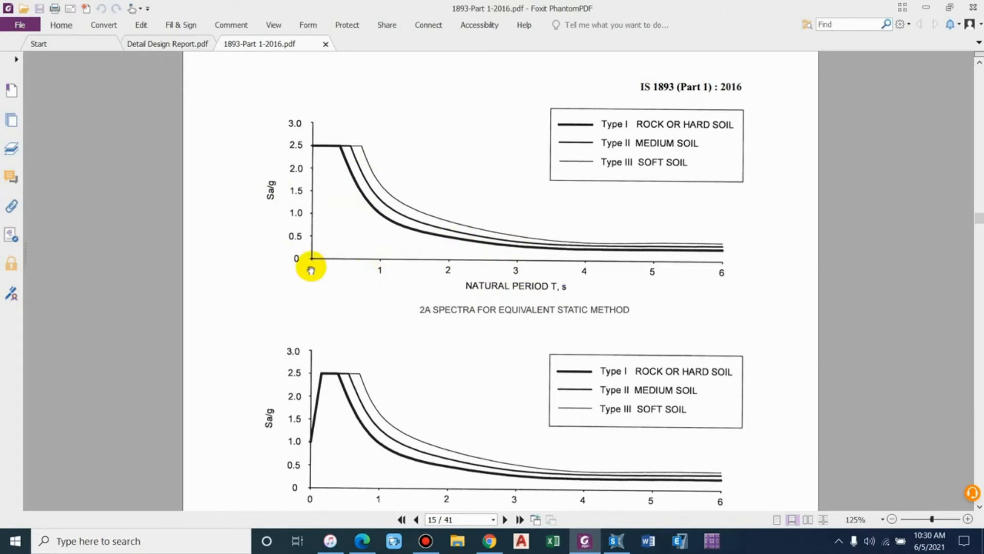
mouse_move(414, 295)
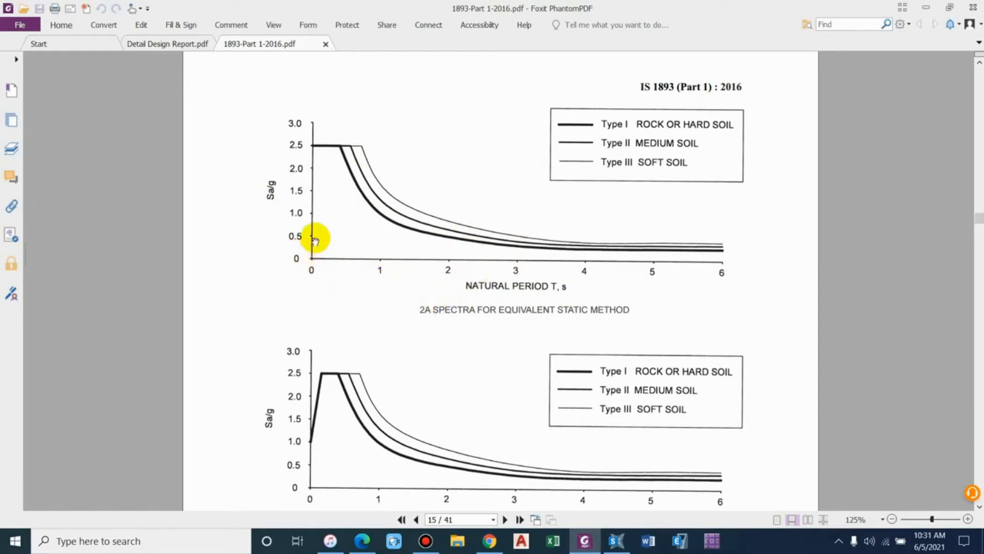
mouse_move(351, 144)
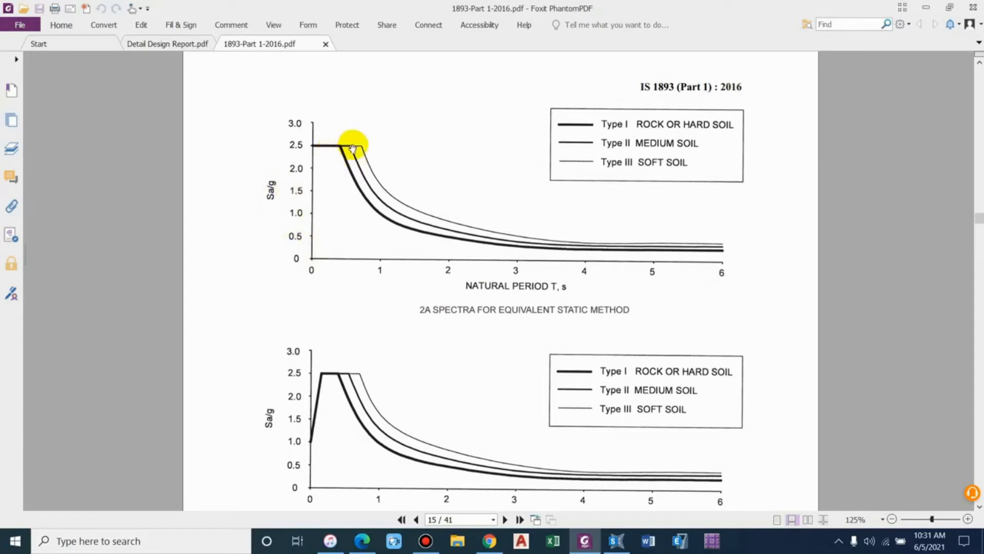
mouse_move(333, 154)
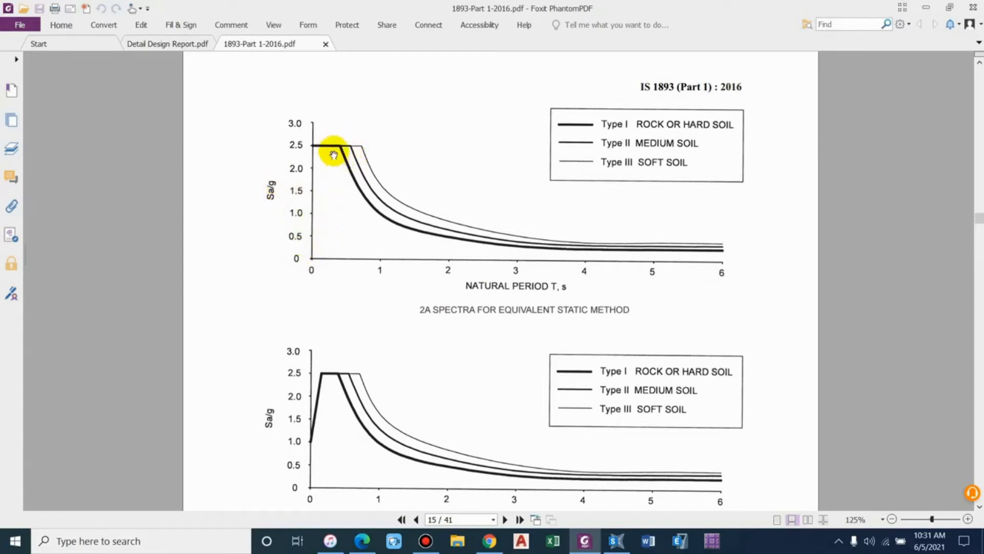
mouse_move(301, 144)
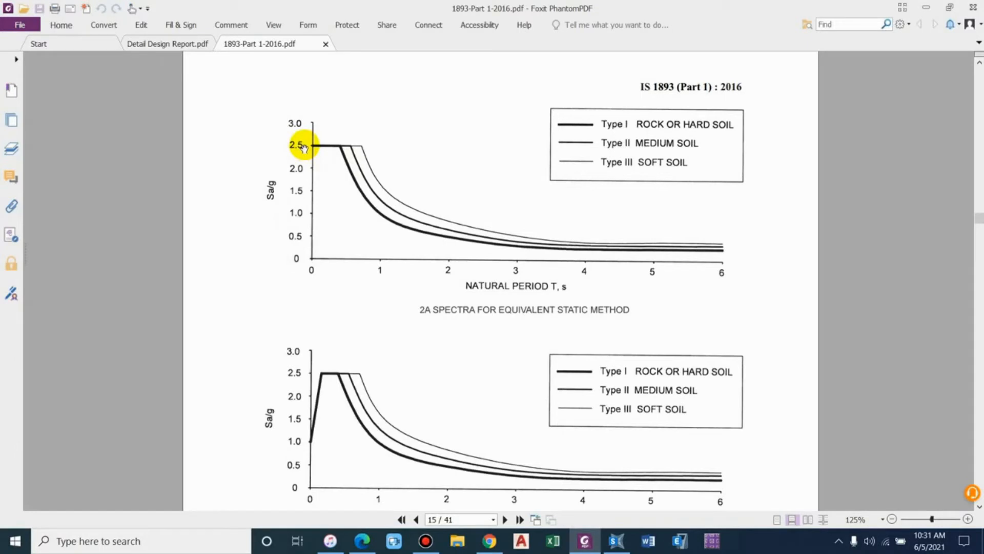
mouse_move(398, 251)
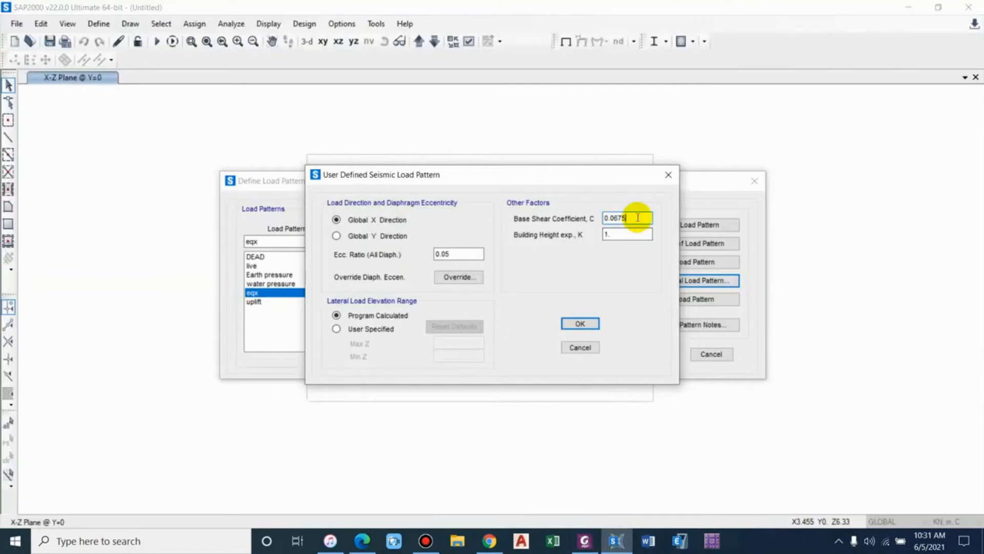
Append *2.5 to the eqx base shear coefficient, making it 0.16875.
type("*2.5")
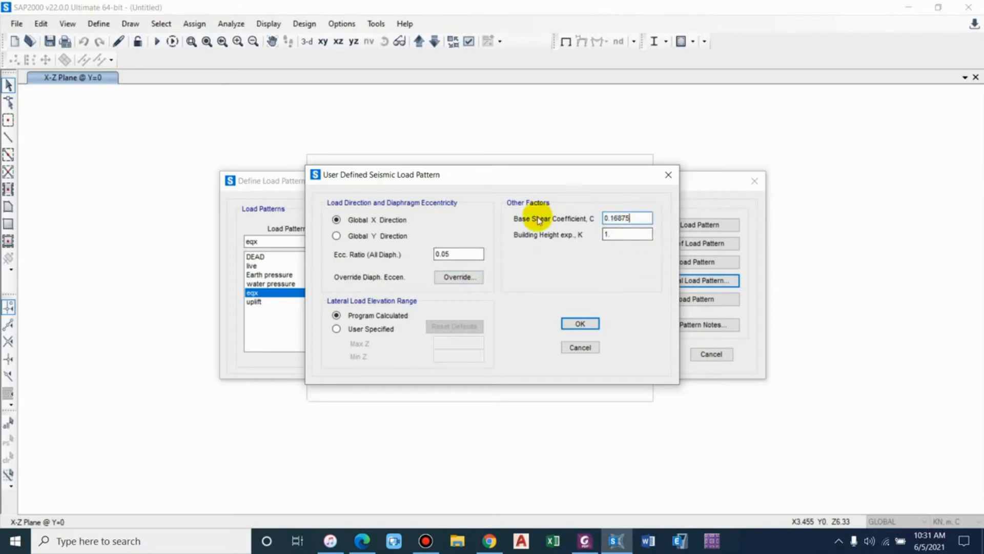
mouse_move(565, 237)
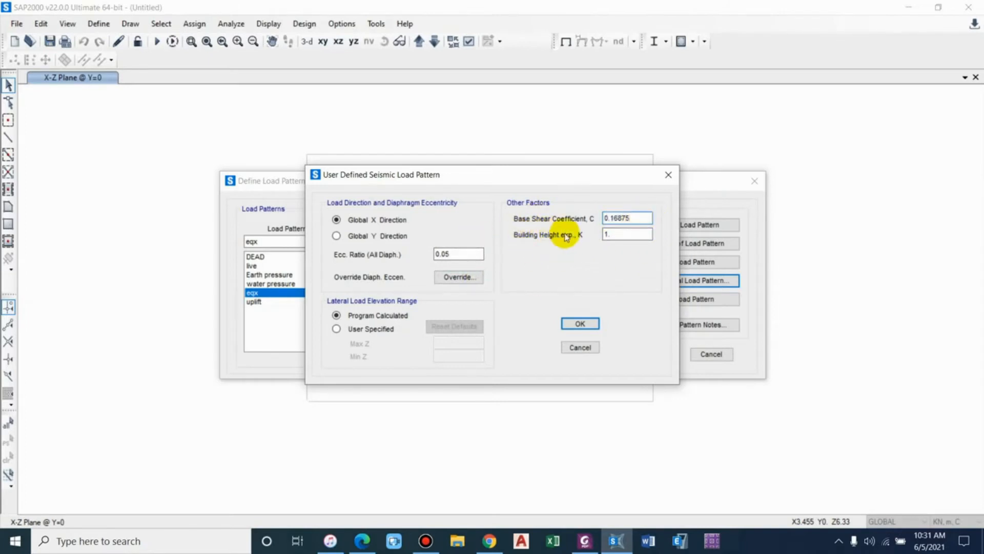
mouse_move(594, 508)
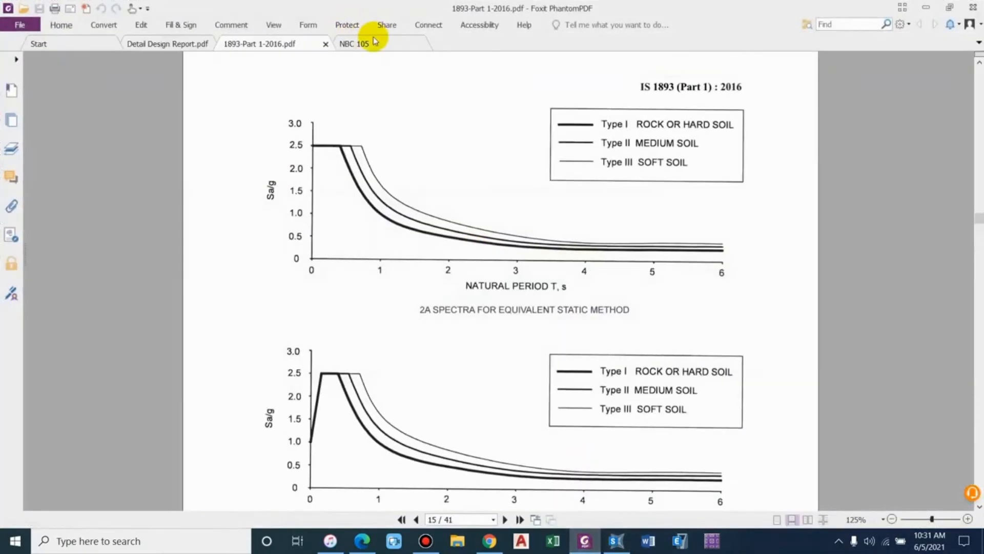
Switch to the NBC 105 document and review section 6.3 on height exponent k.
left_click(352, 43)
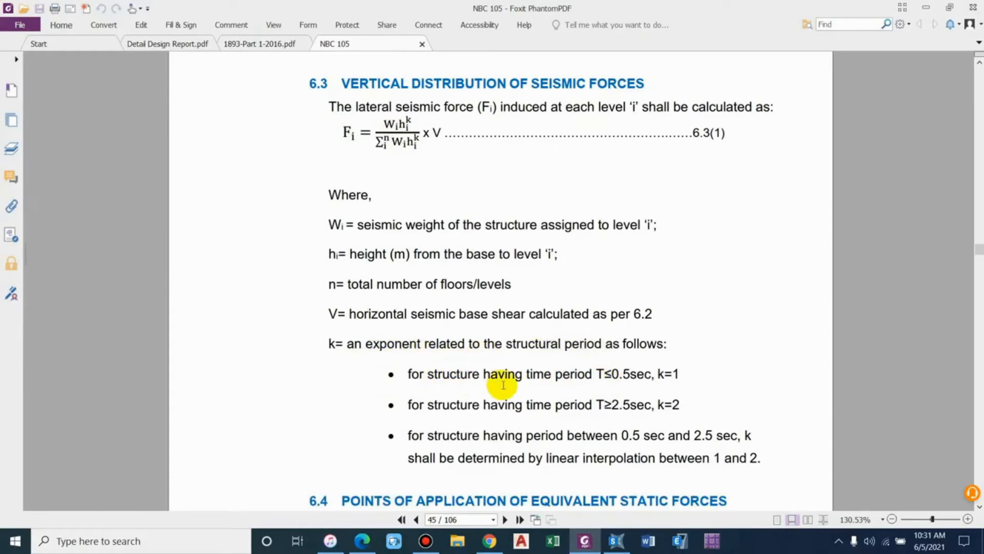
mouse_move(646, 400)
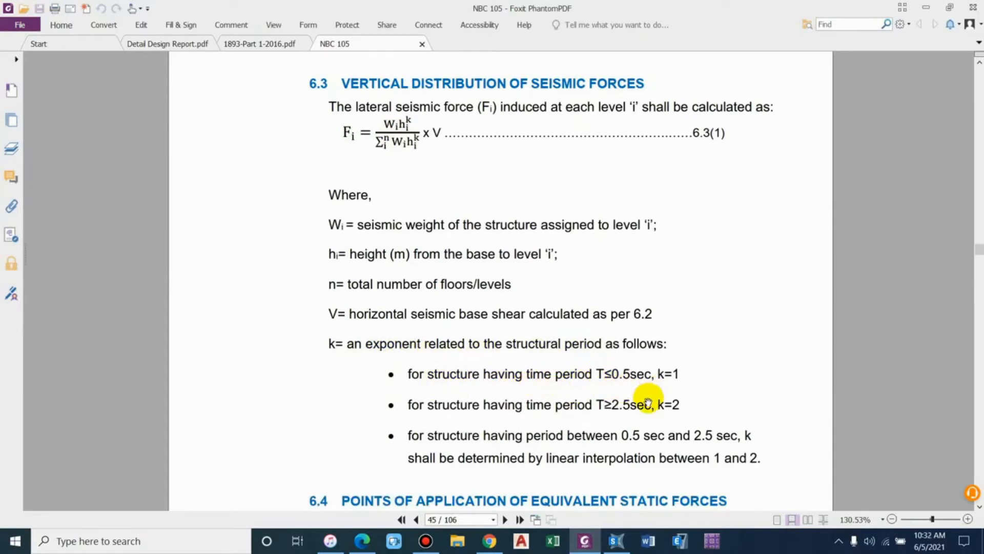
mouse_move(417, 448)
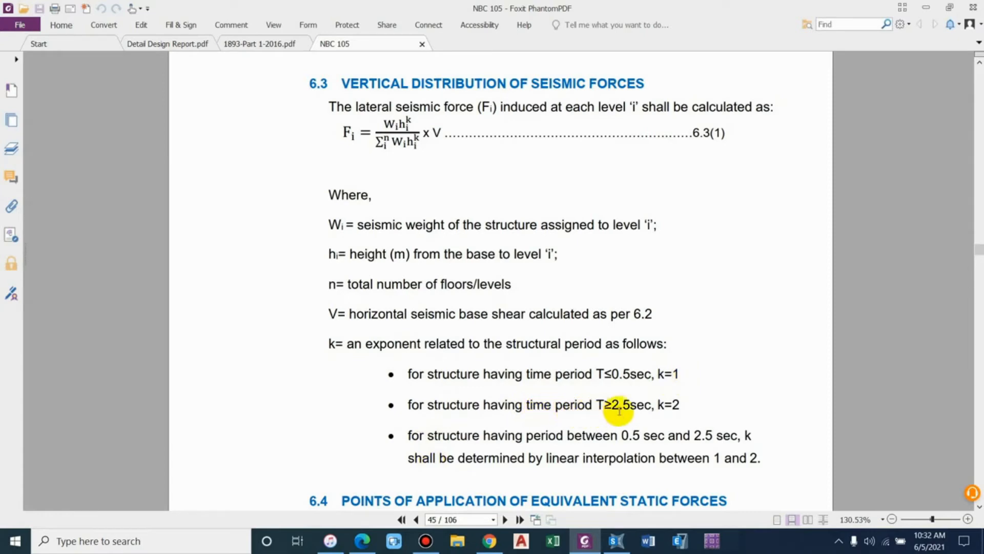
mouse_move(714, 419)
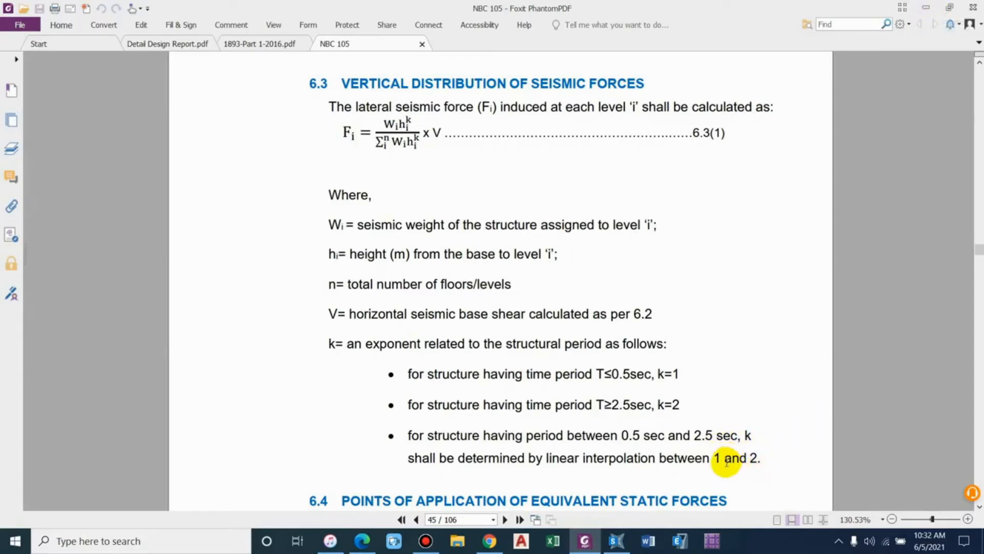
mouse_move(411, 107)
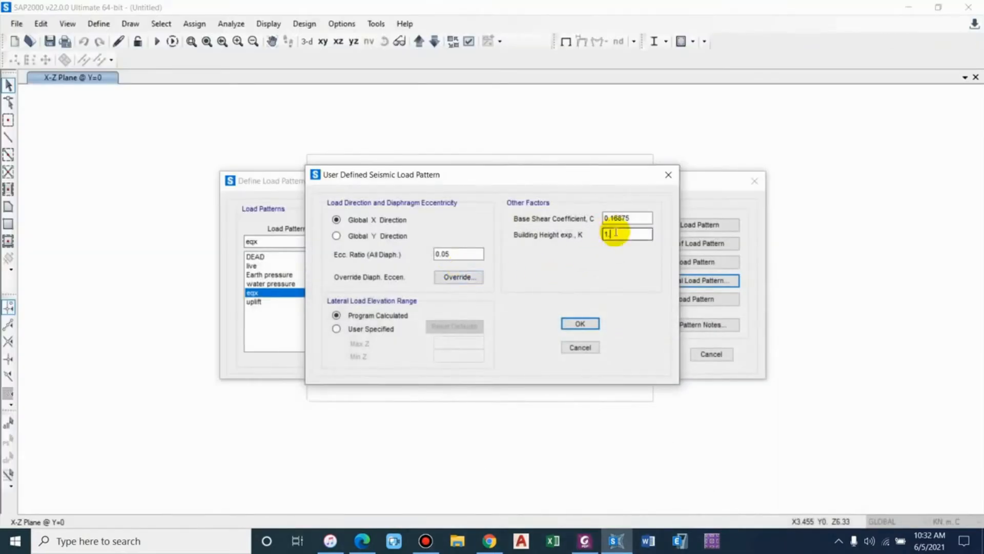
Confirm eqx coefficients, close Load Patterns and Display Options, and select the left wall.
left_click(579, 324)
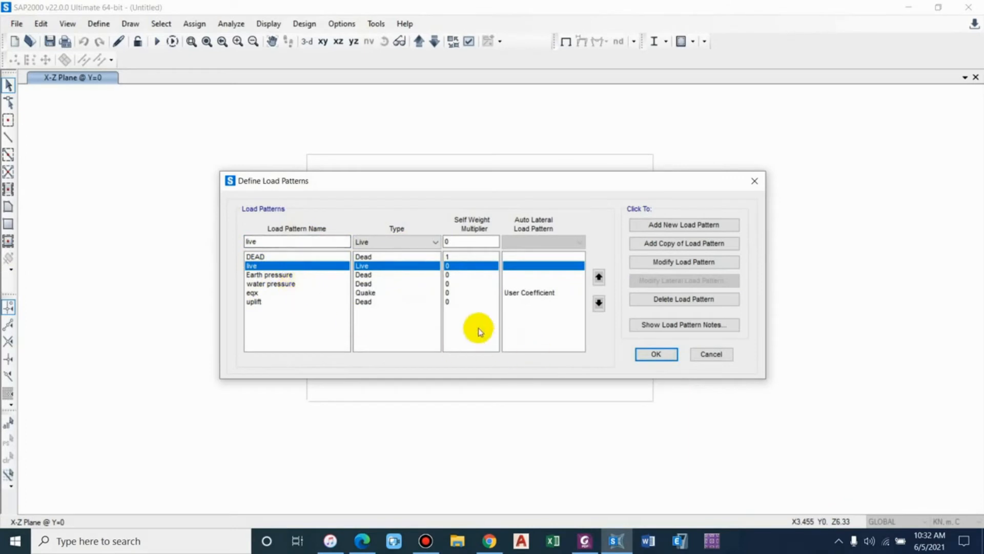
left_click(655, 354)
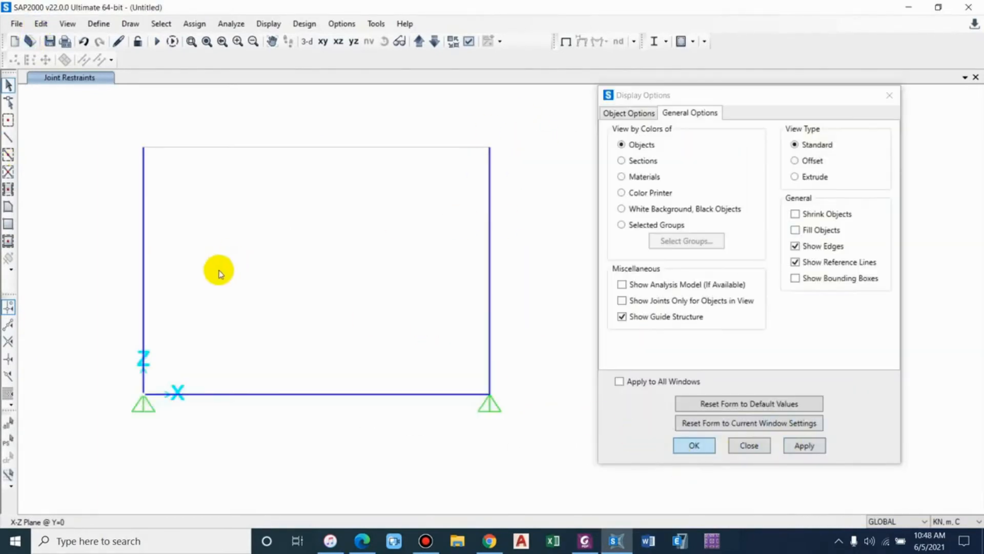
left_click(693, 445)
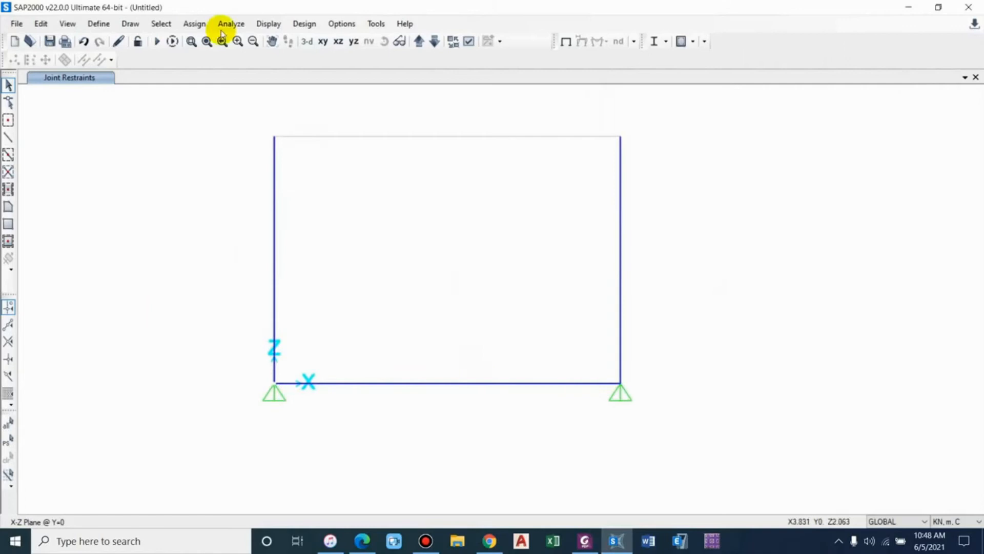
mouse_move(315, 195)
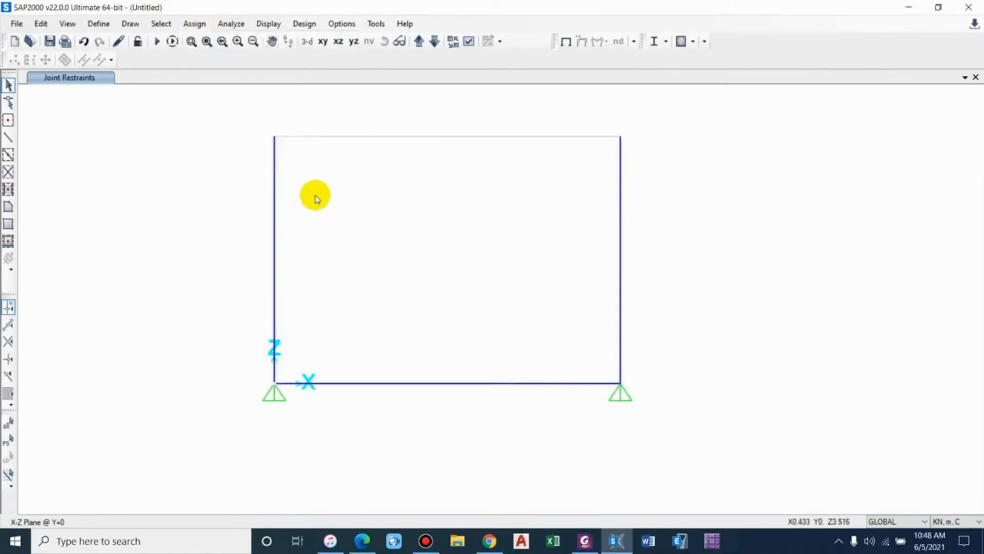
left_click(230, 23)
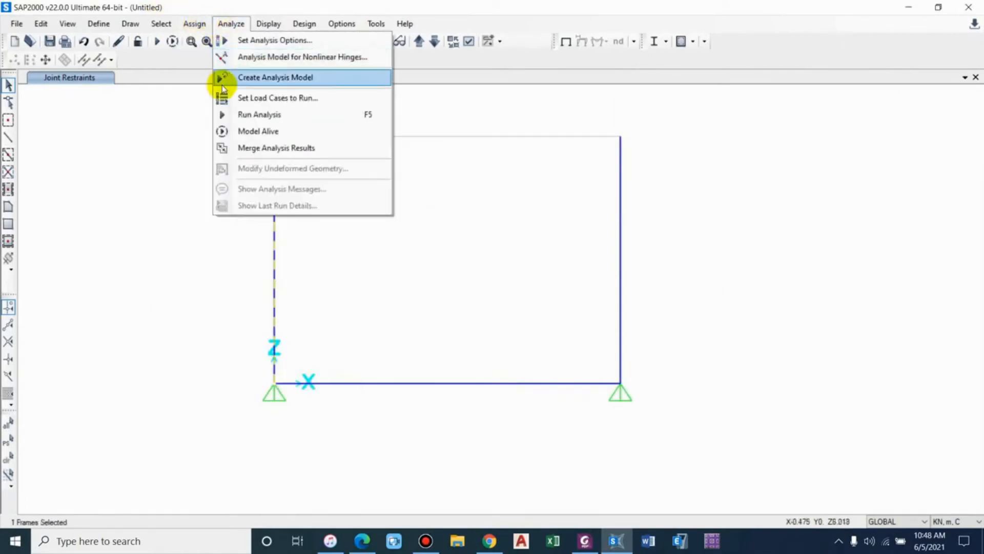
Open the left wall's distributed frame load, using the Earth pressure pattern in global X.
left_click(194, 23)
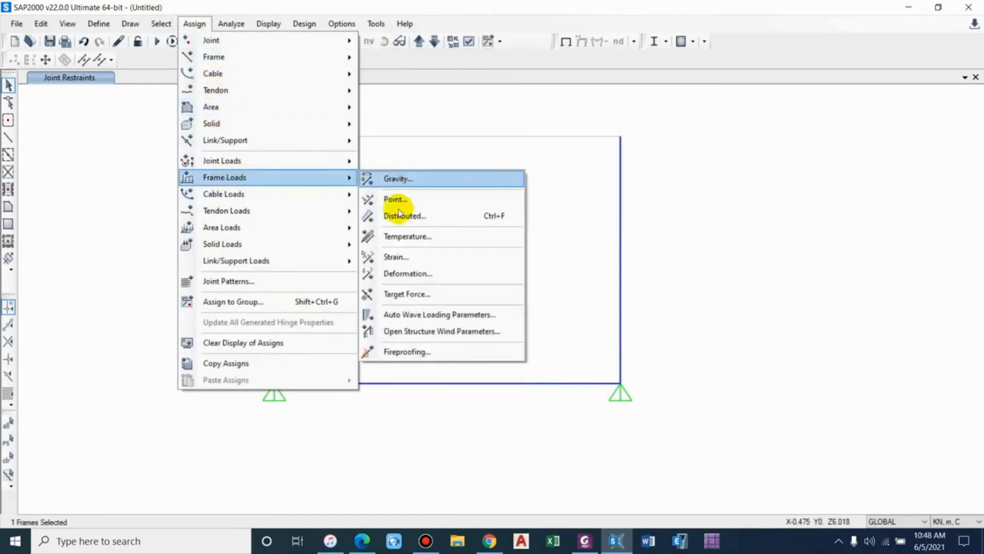
left_click(405, 215)
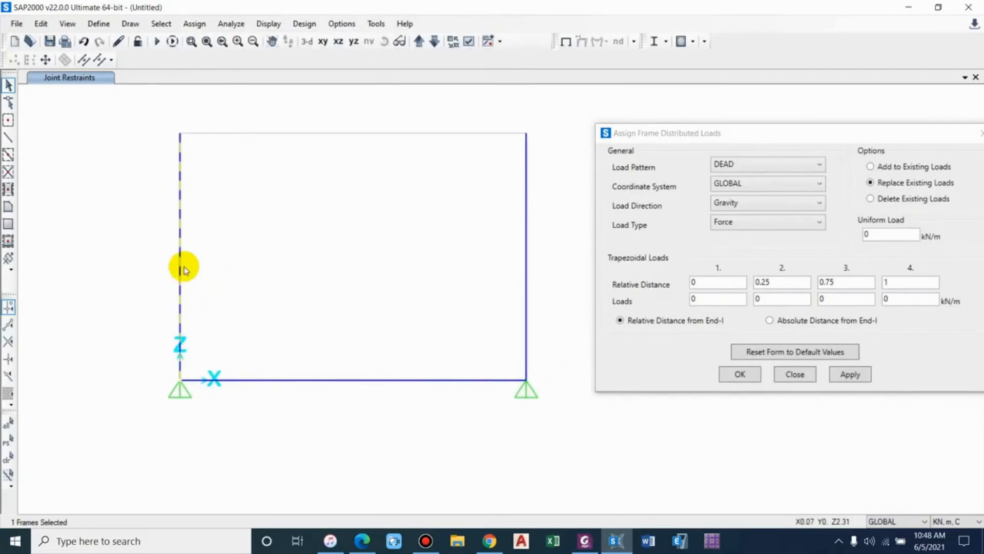
mouse_move(169, 291)
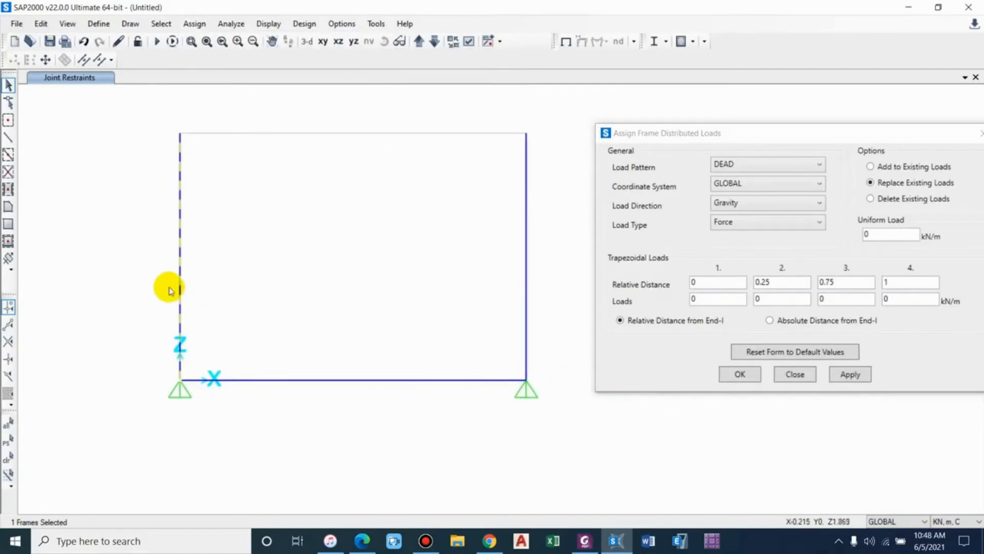
mouse_move(171, 262)
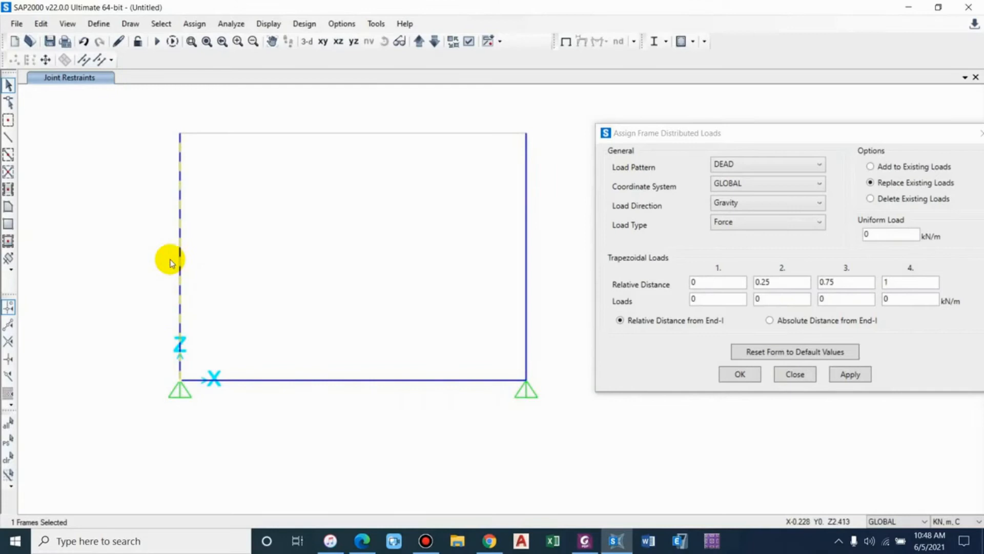
mouse_move(593, 216)
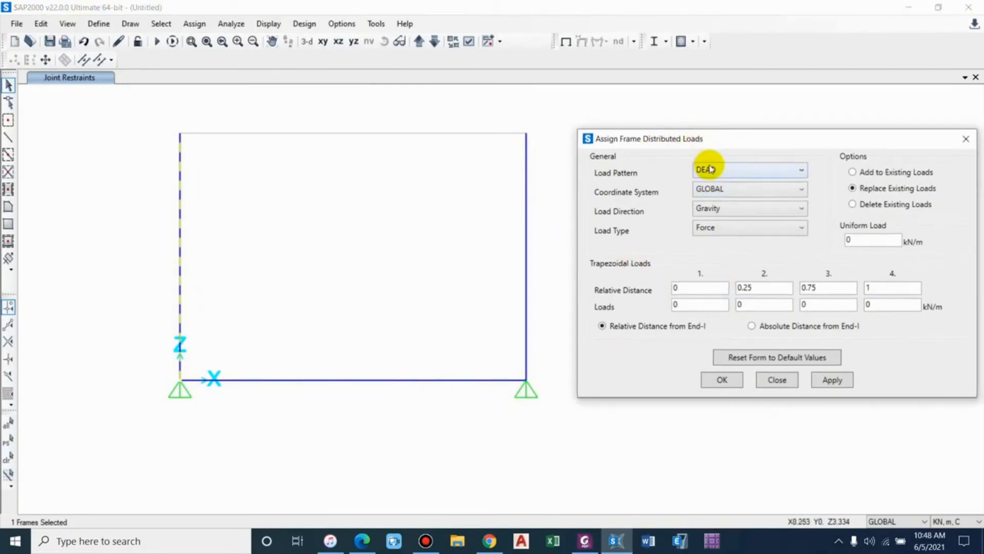
left_click(749, 169)
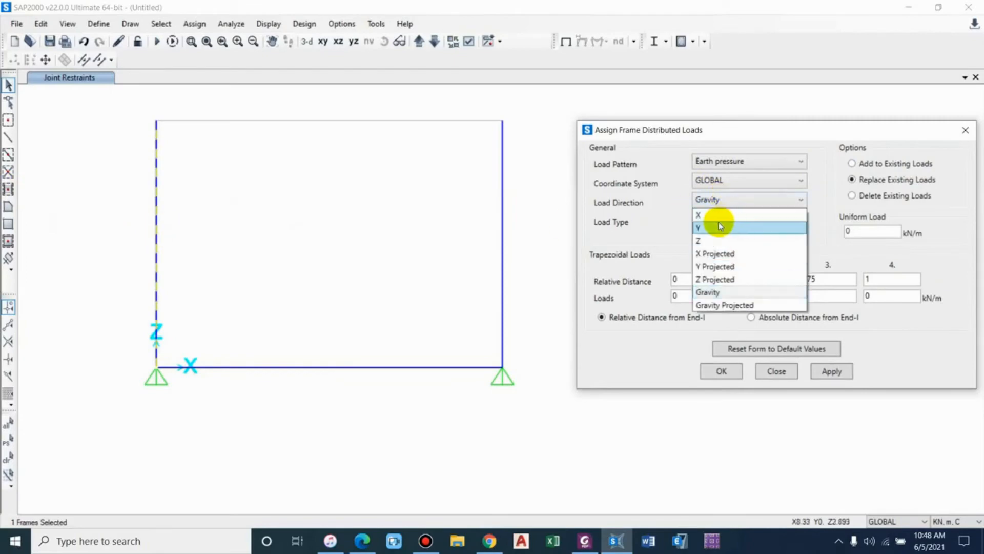
left_click(698, 216)
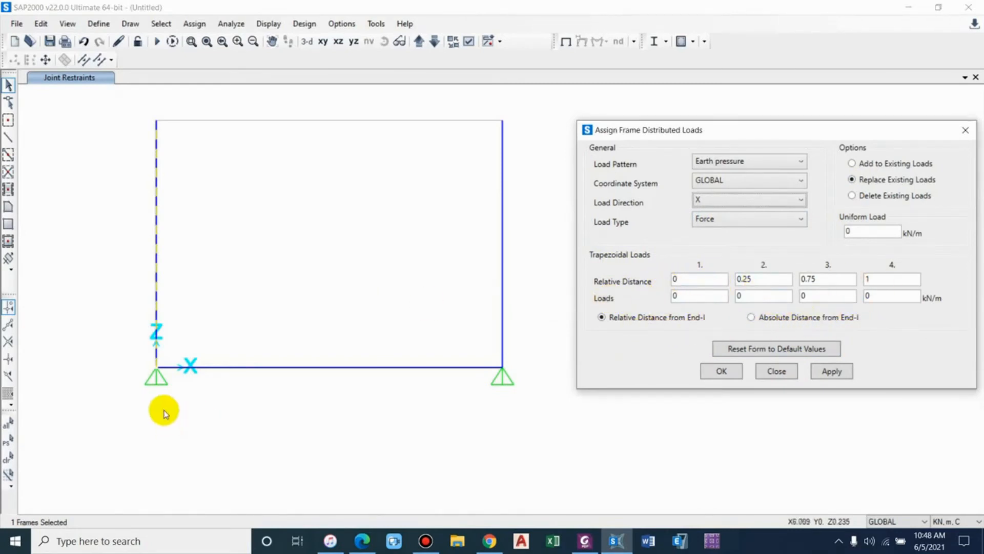
Enter absolute-distance trapezoidal Earth pressure, -28.215 at 0 to 0 at 4.5, and apply.
left_click(750, 317)
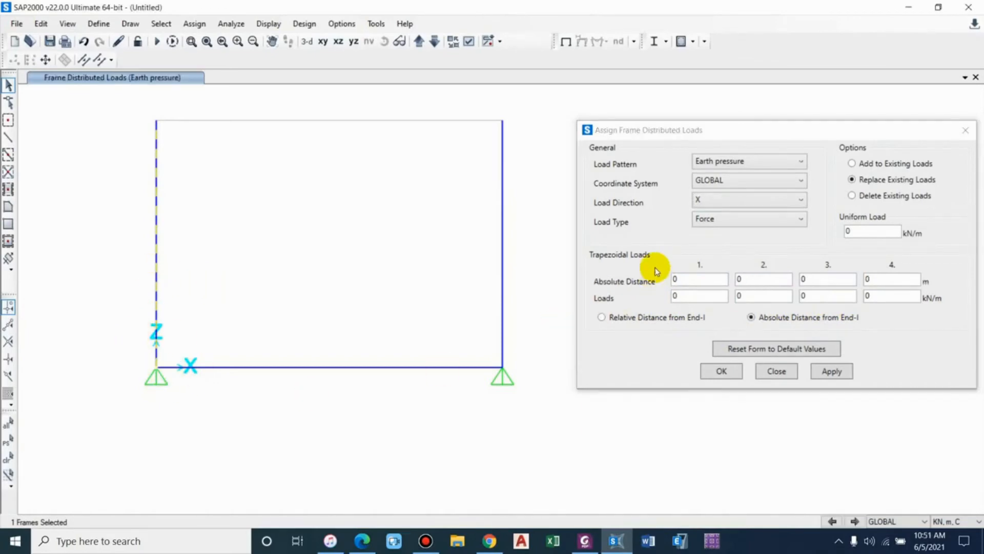
mouse_move(175, 364)
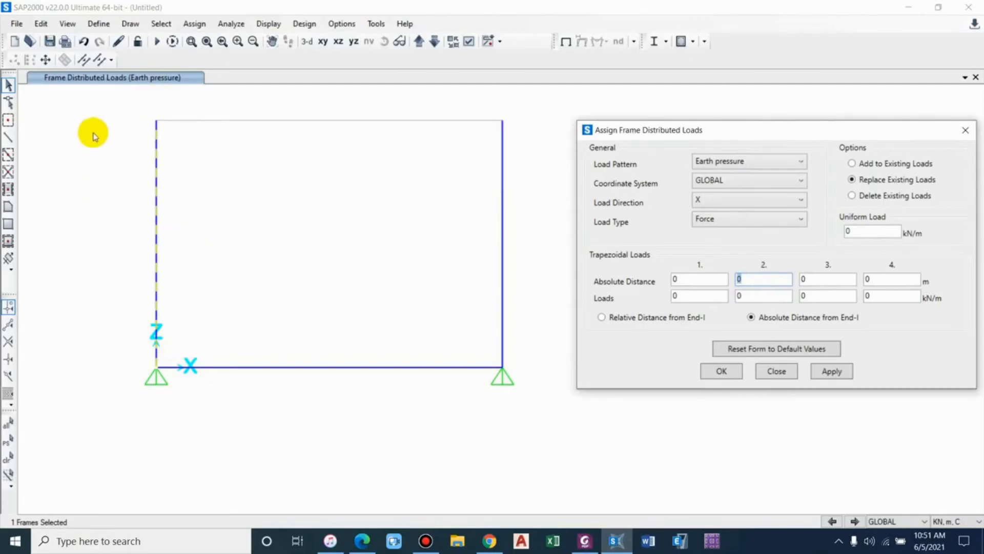
type("4.5")
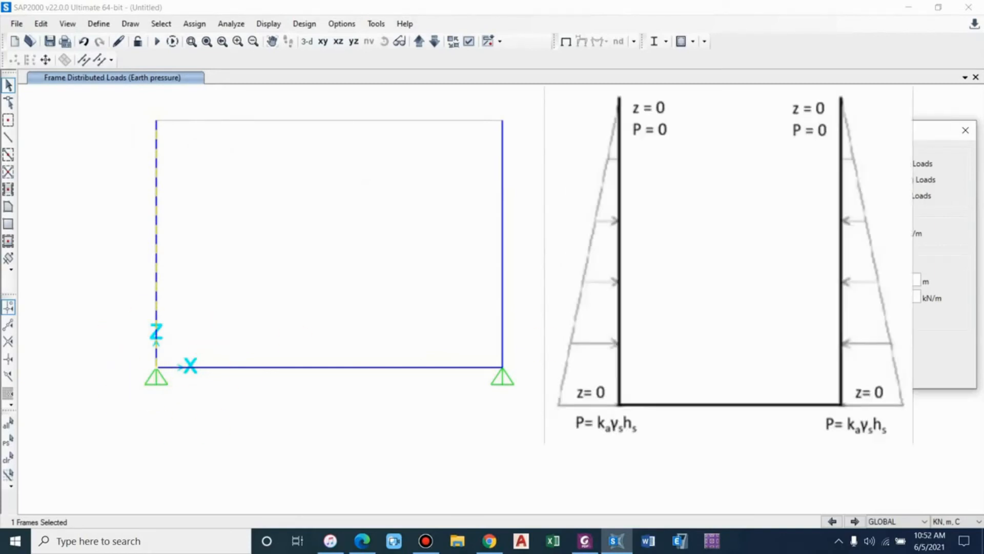
left_click(698, 295)
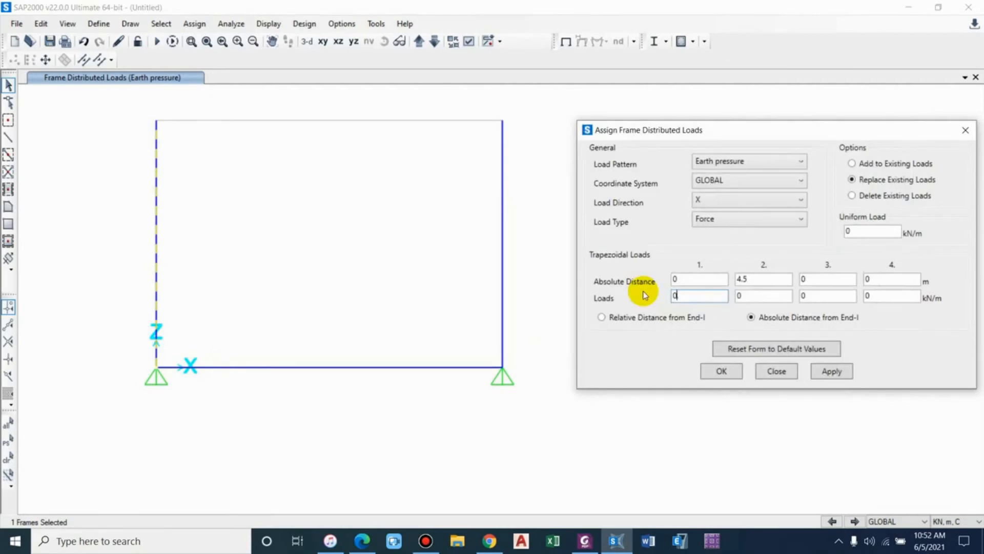
type("0.33")
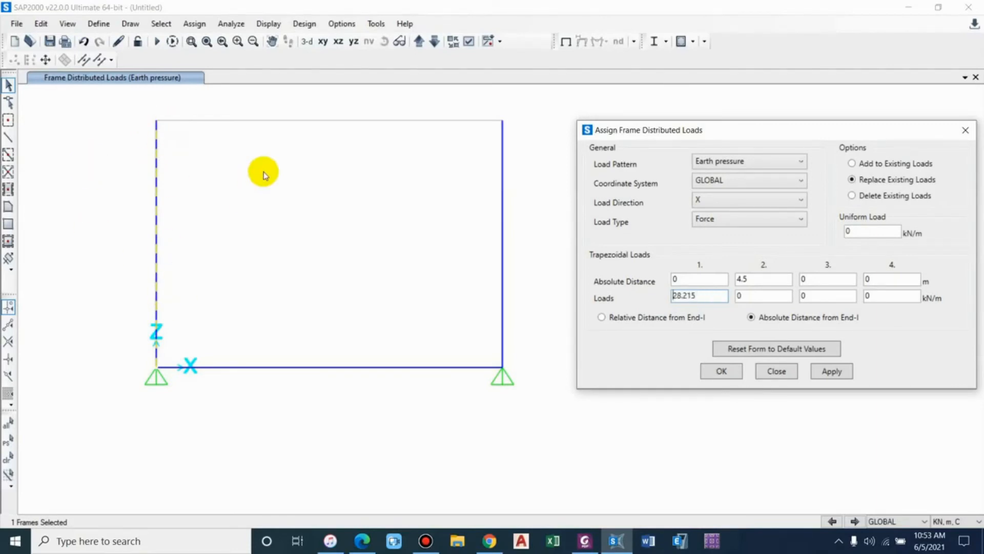
mouse_move(154, 340)
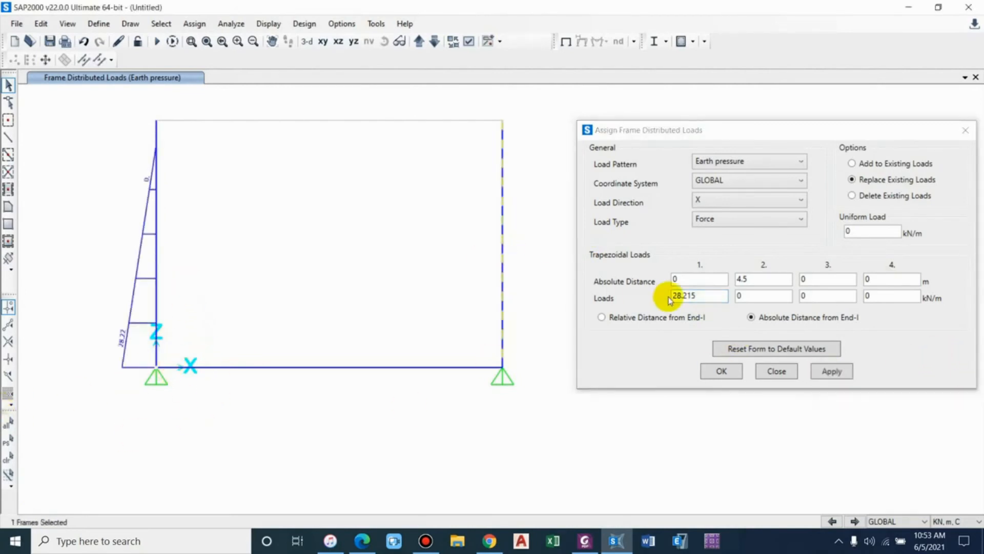
triple_click(697, 296)
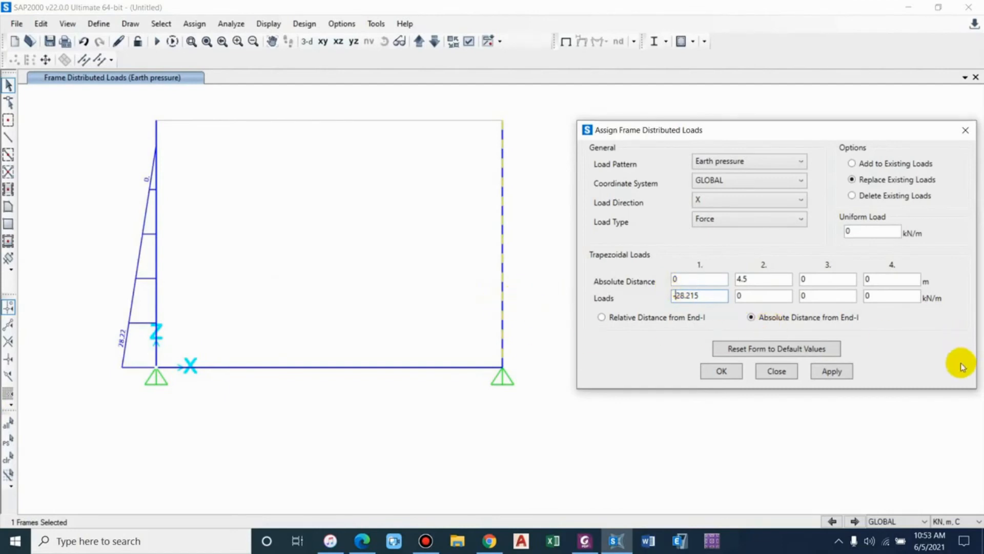
left_click(831, 370)
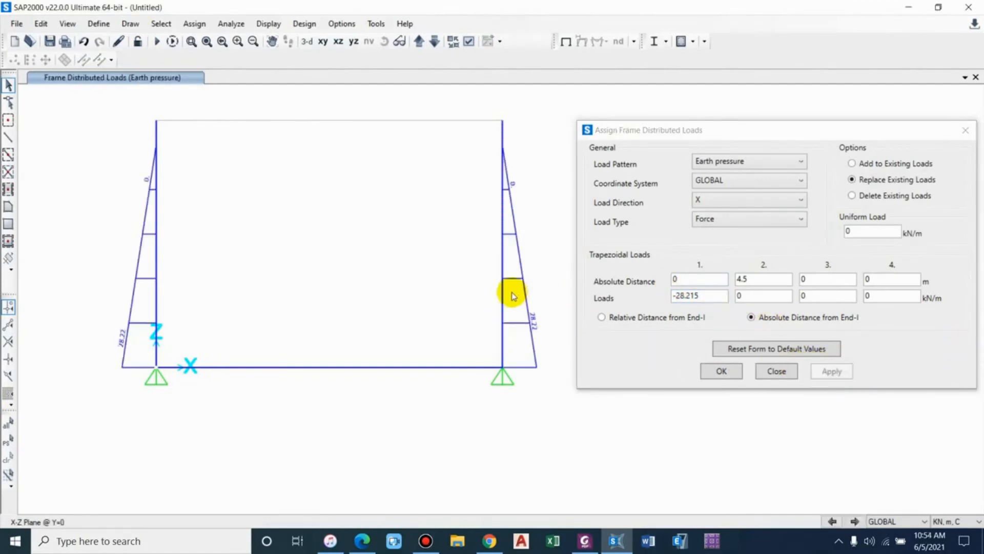
mouse_move(310, 279)
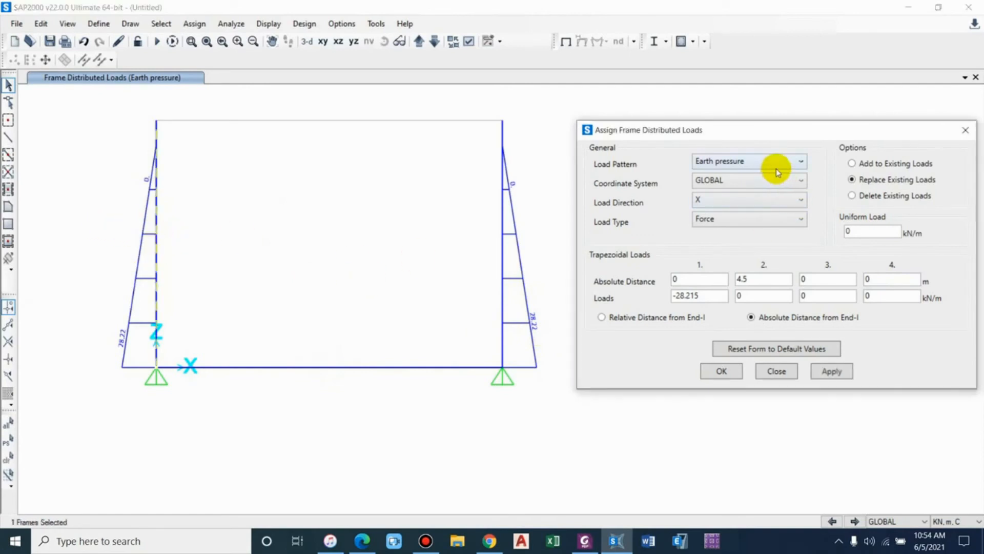
Apply triangular water pressure (9.8×4.5 = 44.145 kN/m at base) to the right wall, then -44.145 to the left wall.
left_click(749, 161)
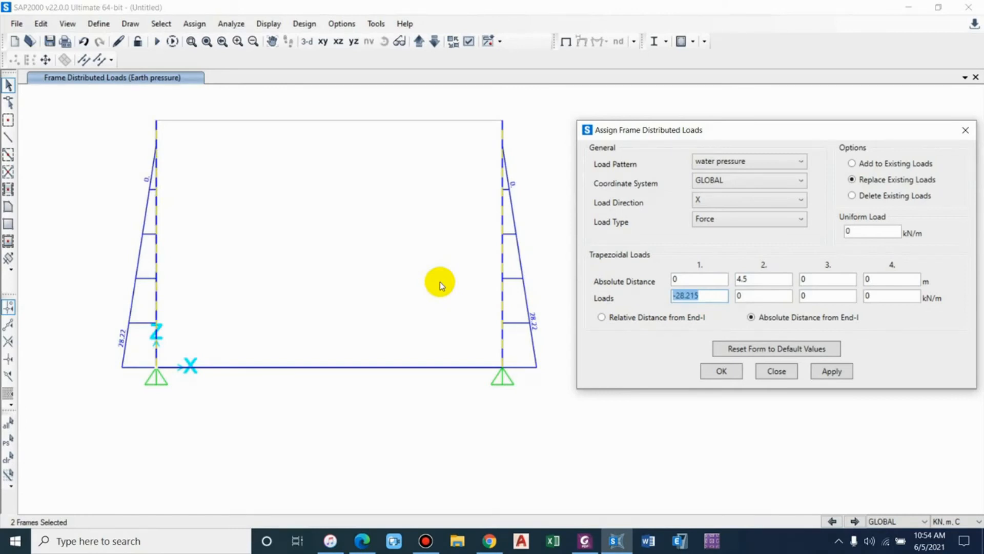
type("90")
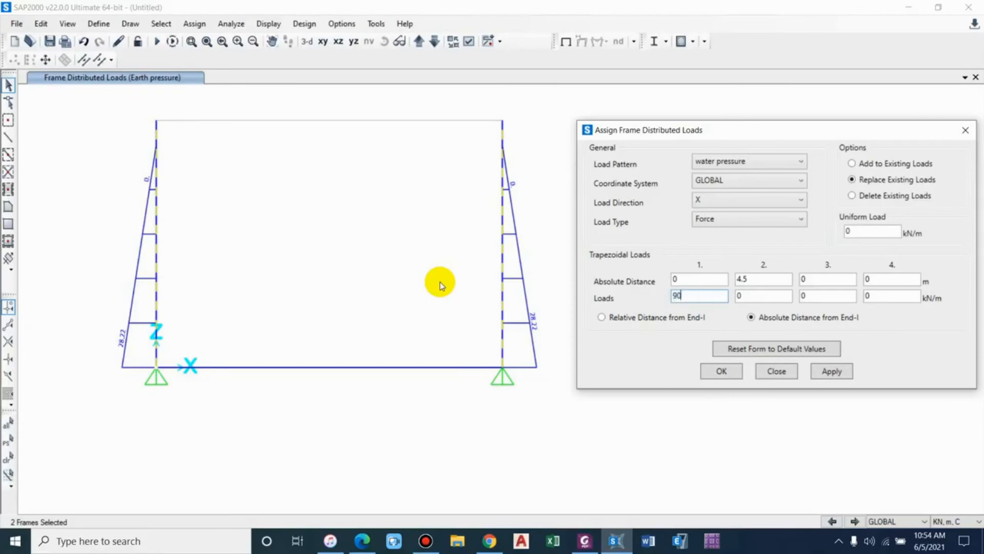
type("9.8")
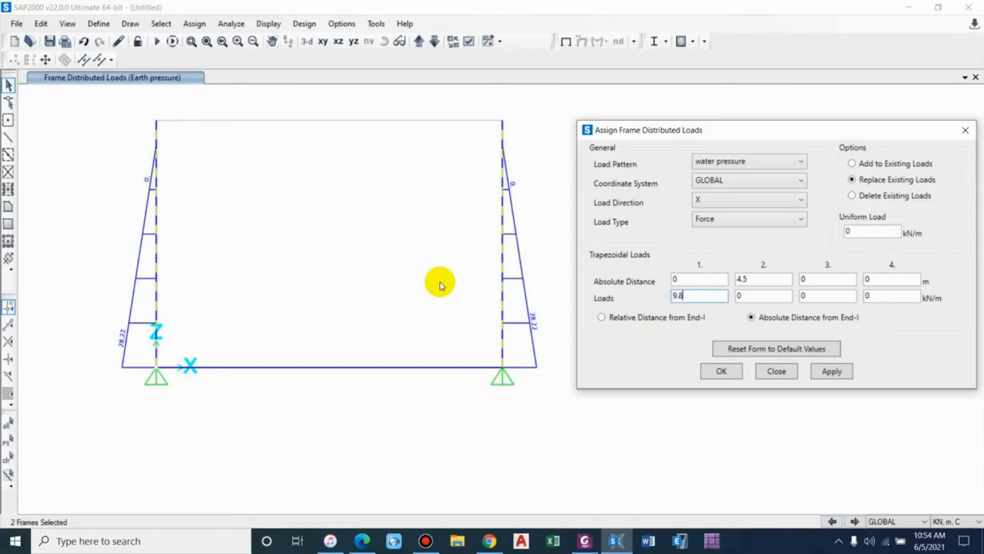
type("44.145")
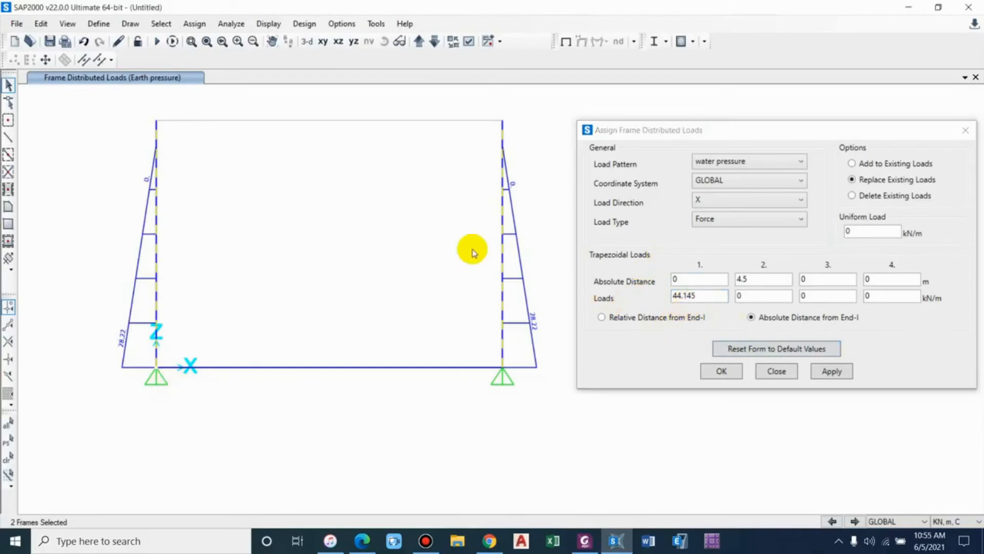
left_click(831, 371)
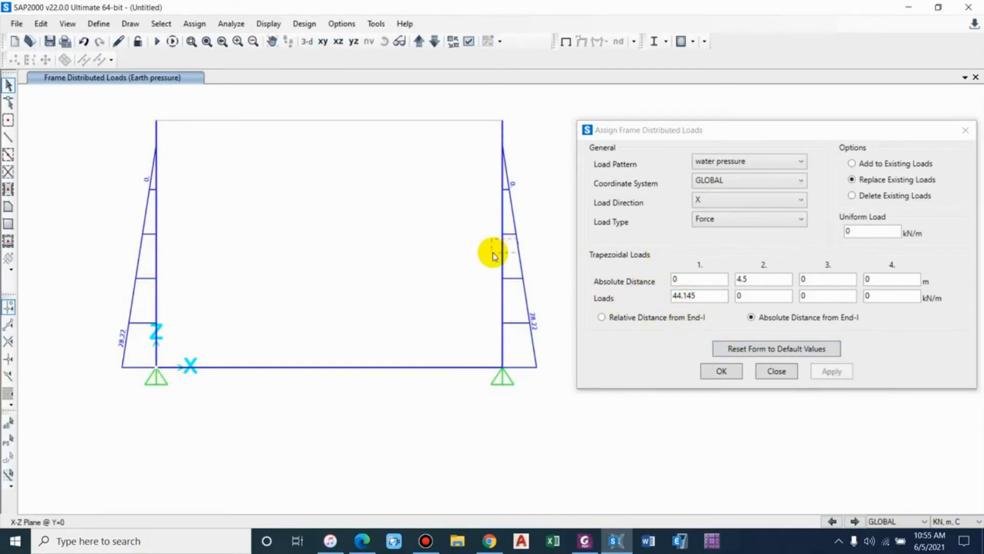
left_click(831, 371)
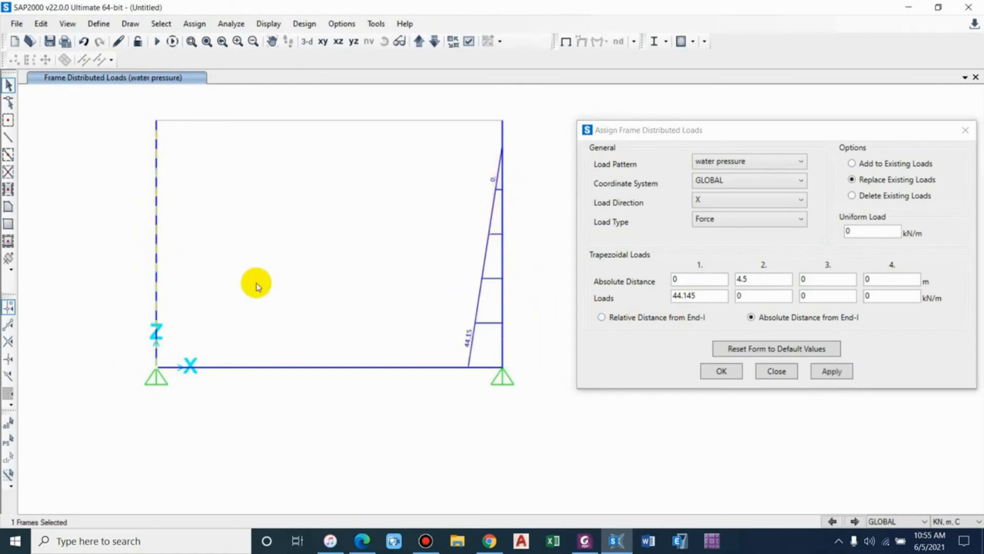
left_click(699, 295)
type("-44.145")
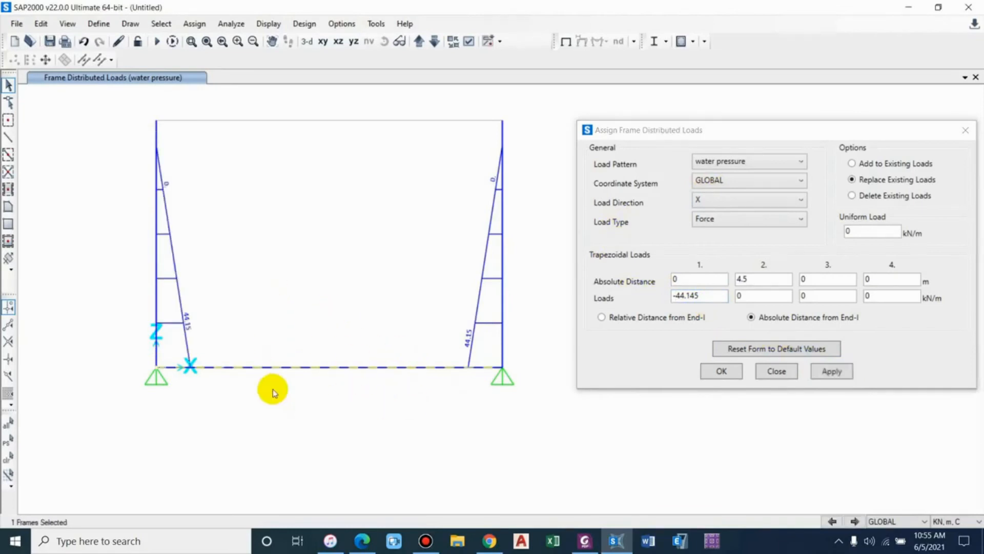
Reset the load form and apply a 44.145 kN/m uniform gravity load to the base slab.
left_click(699, 295)
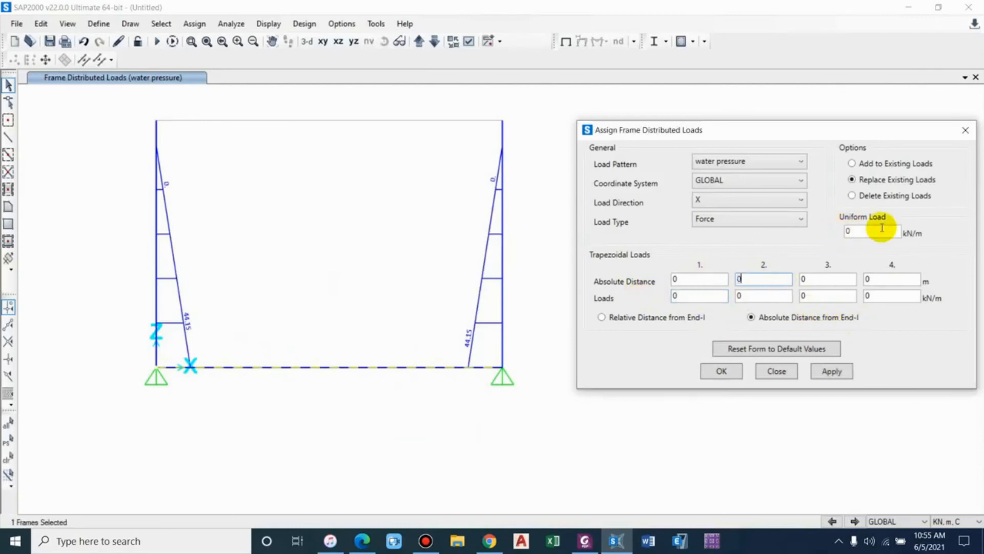
type("-44.145")
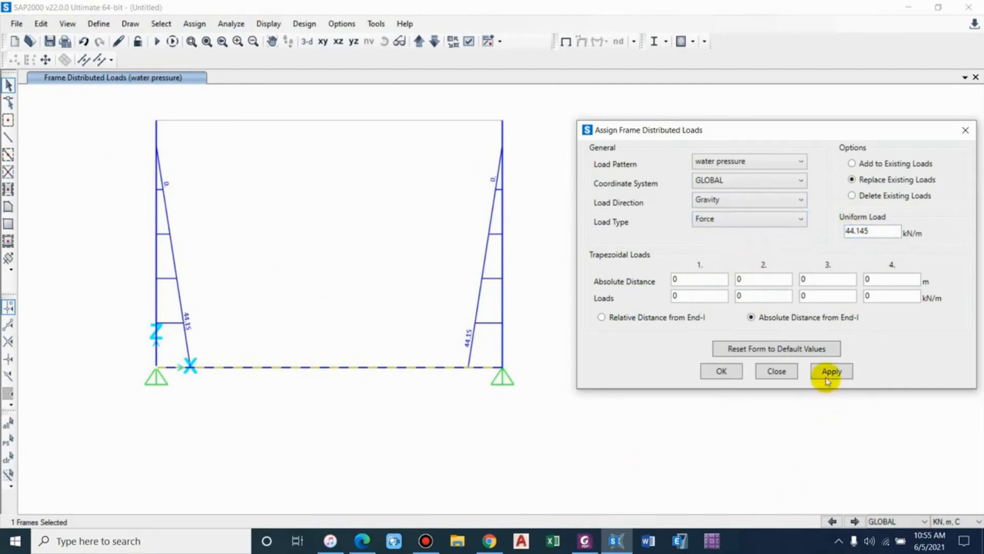
left_click(830, 370)
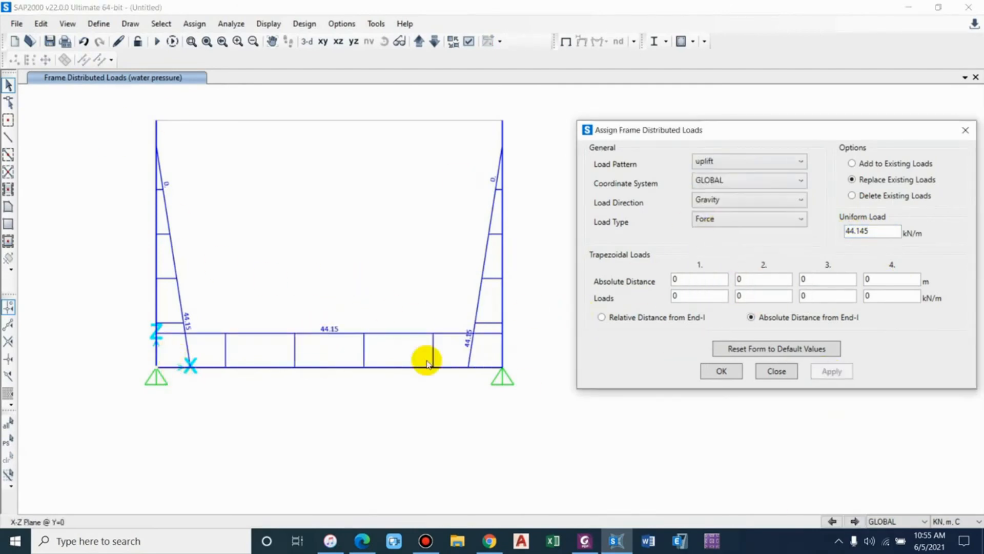
left_click(428, 363)
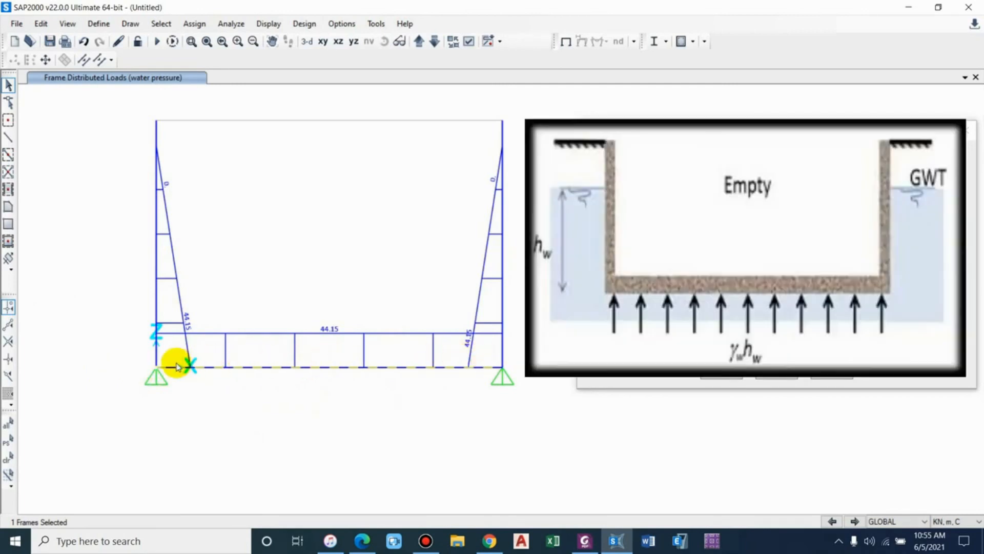
mouse_move(254, 377)
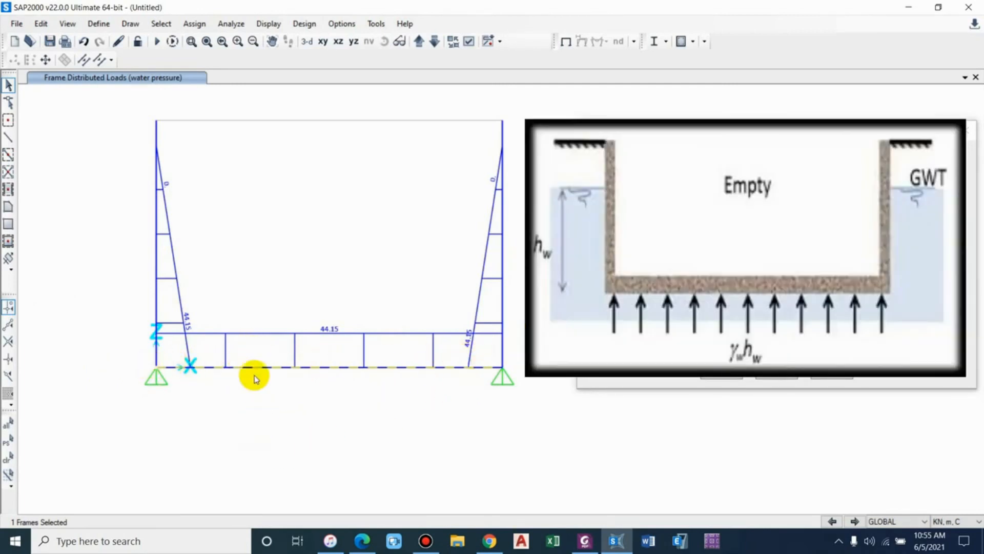
mouse_move(464, 271)
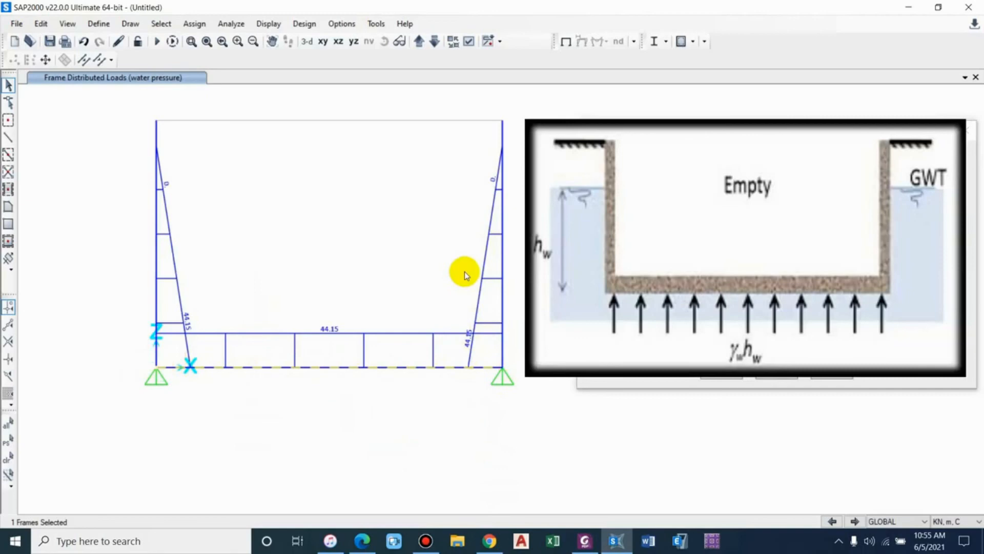
mouse_move(179, 161)
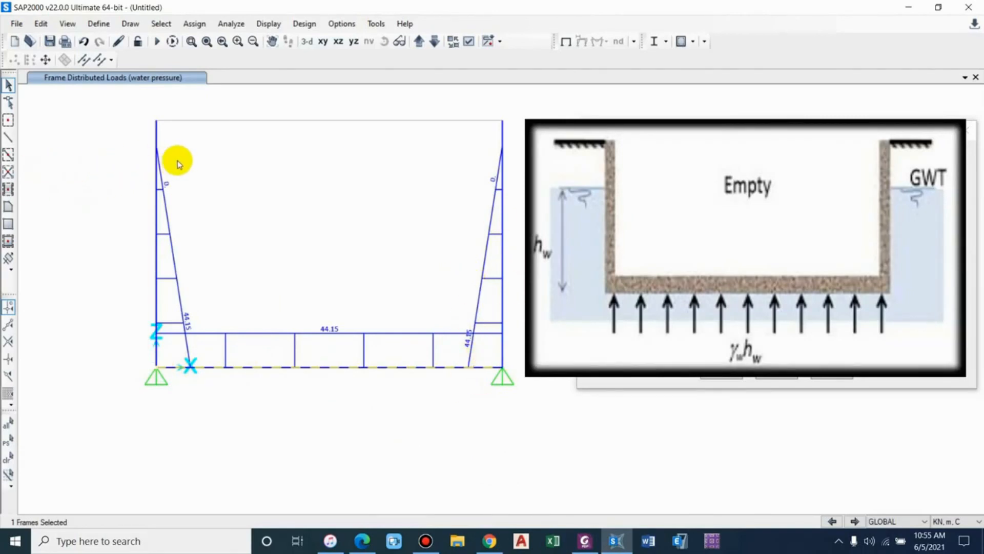
mouse_move(144, 149)
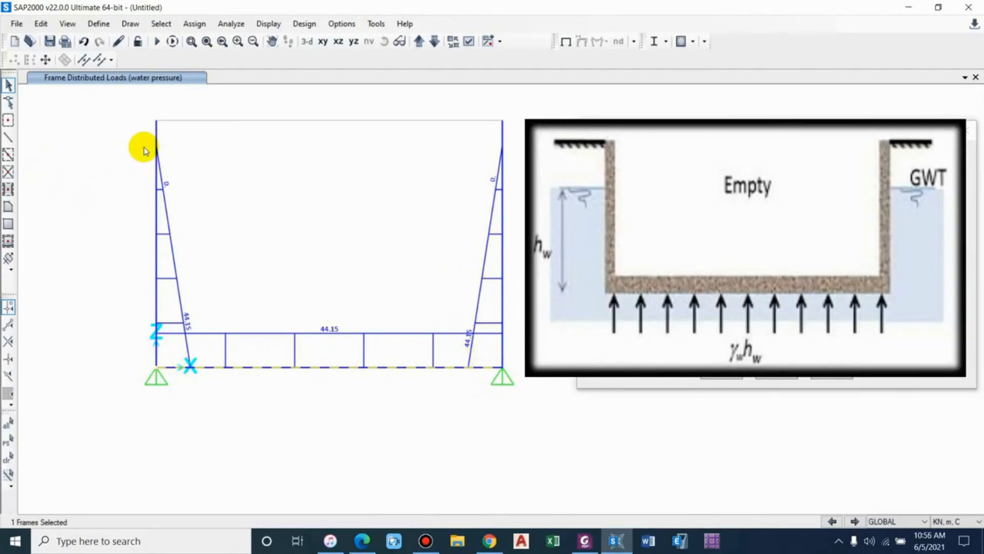
mouse_move(195, 346)
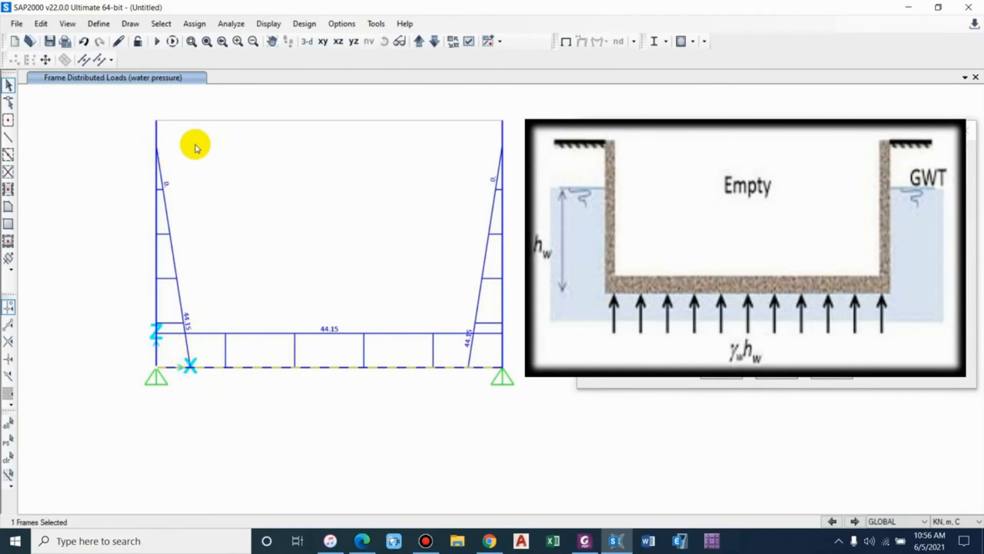
mouse_move(137, 149)
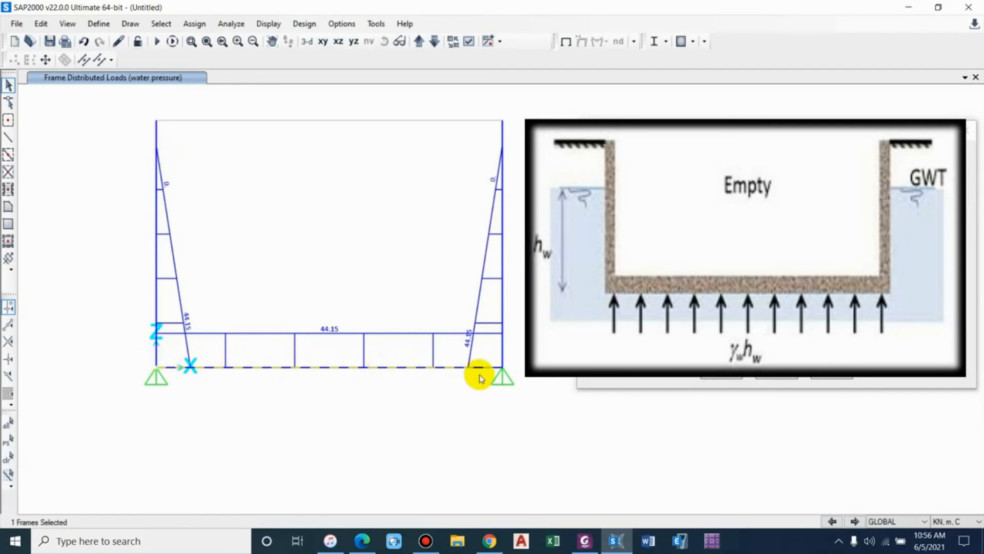
mouse_move(361, 420)
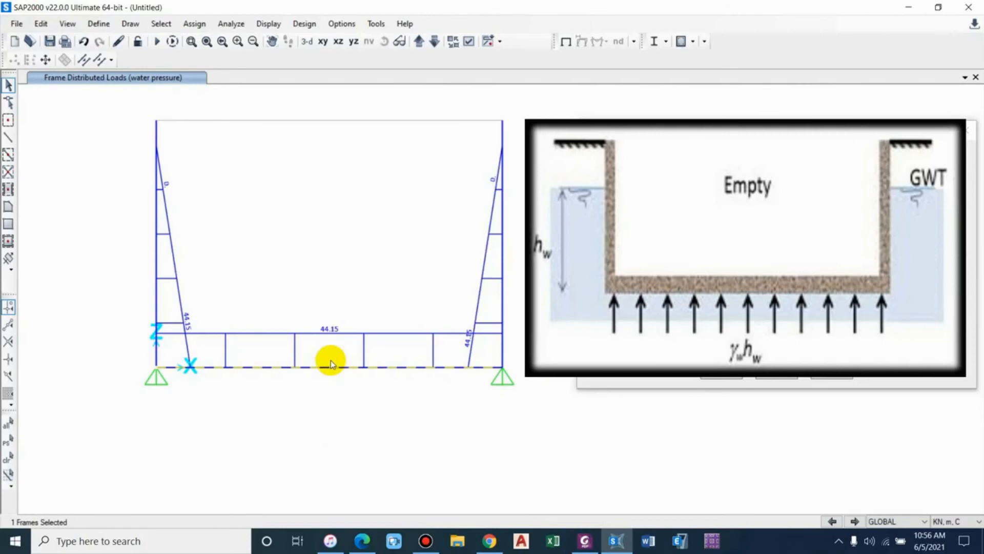
mouse_move(232, 386)
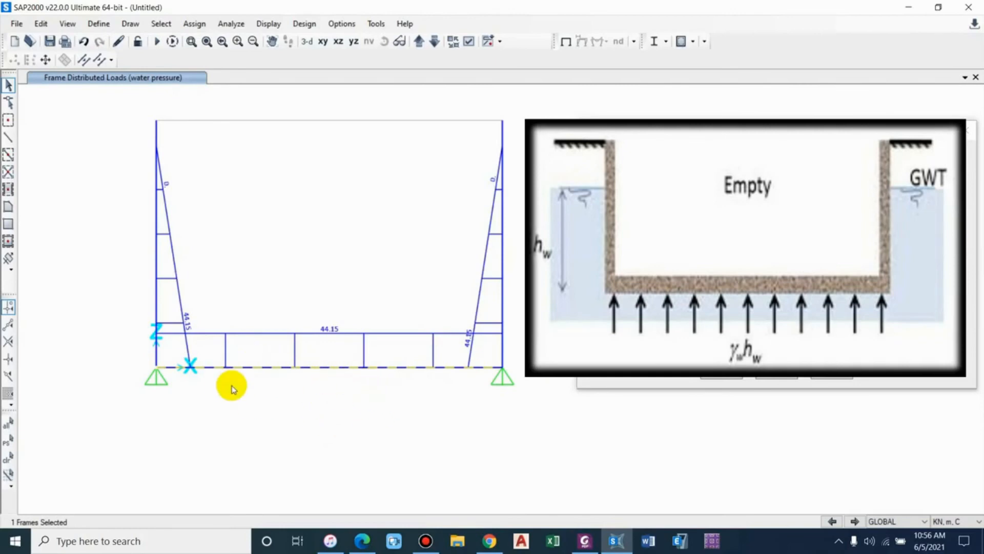
mouse_move(188, 367)
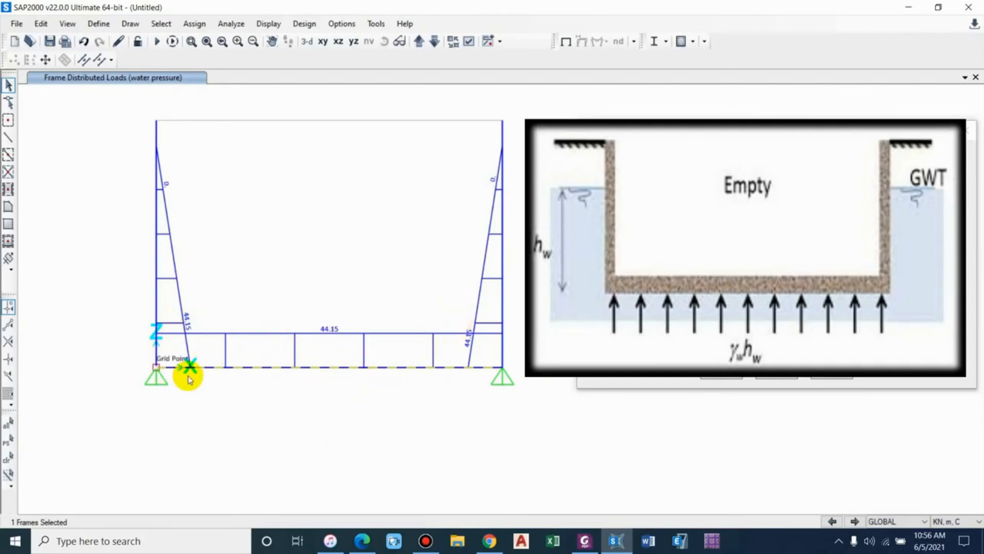
mouse_move(182, 204)
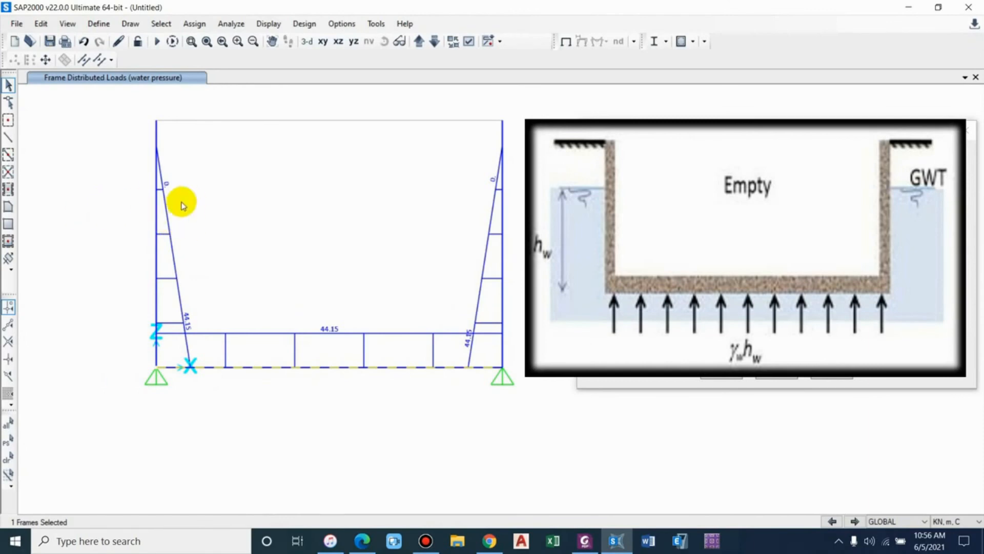
mouse_move(144, 215)
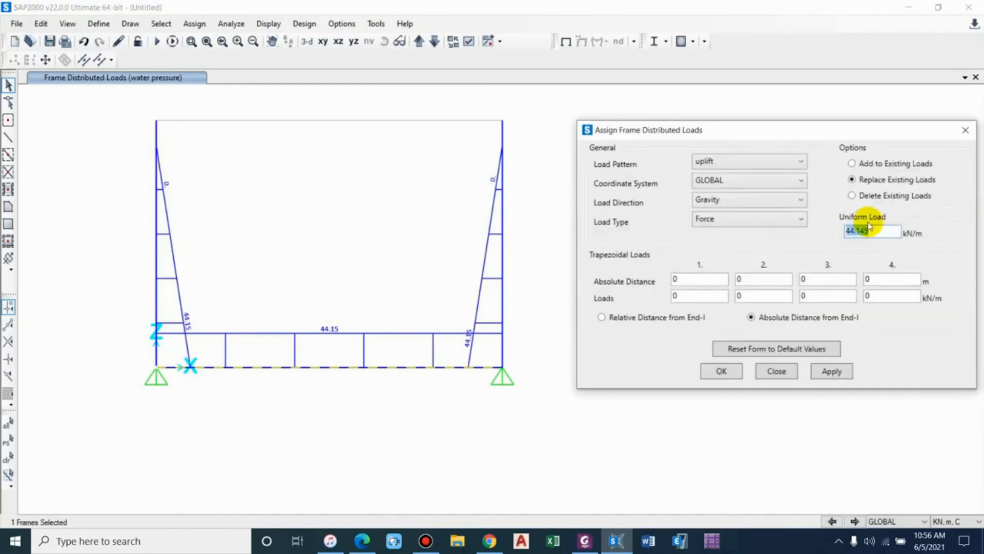
mouse_move(747, 199)
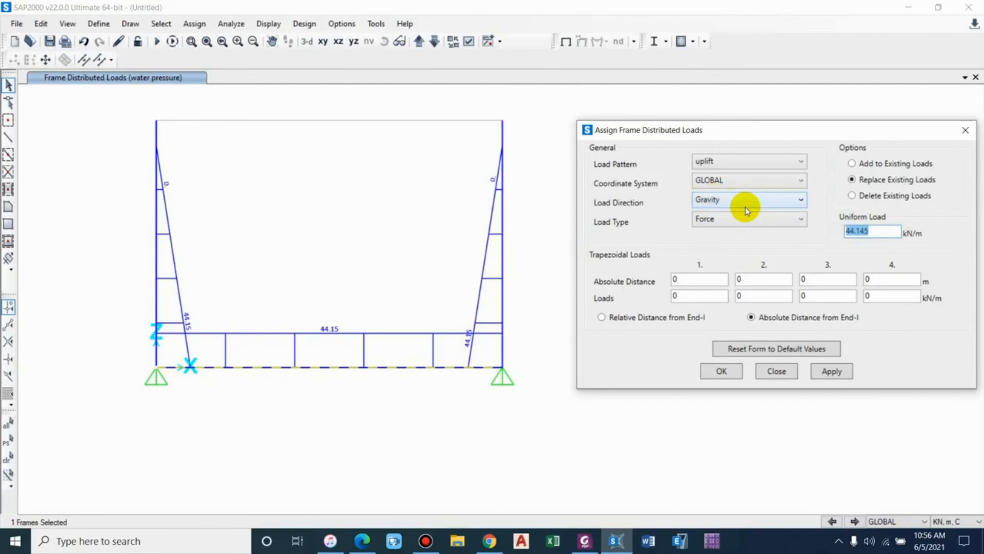
Apply a -9.81×4.5 kN/m uniform uplift load to the base slab.
type("-9.81*")
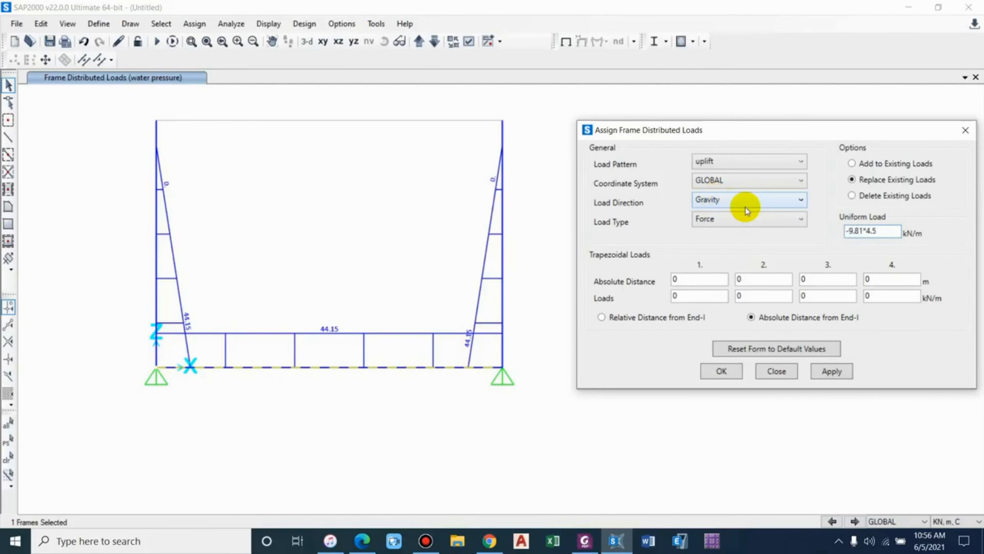
left_click(830, 371)
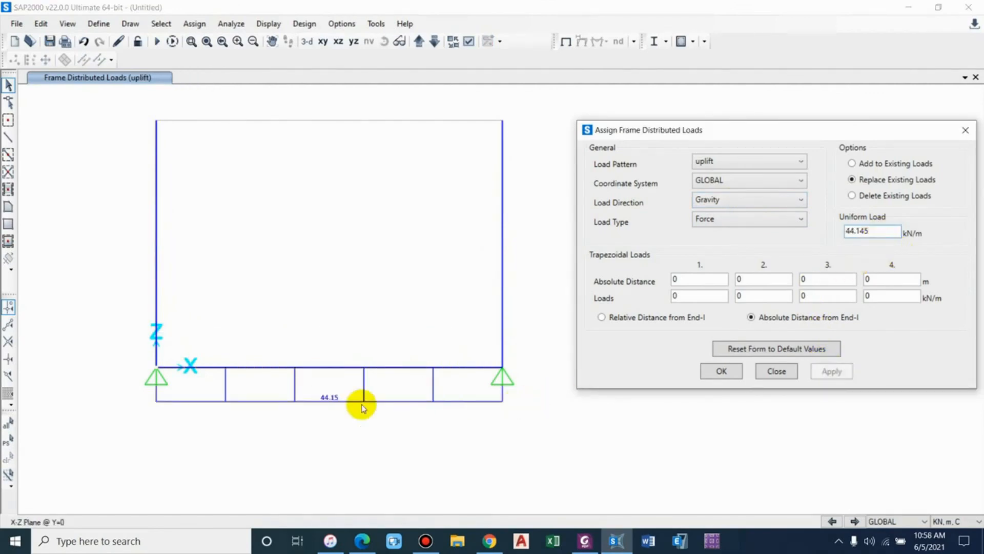
left_click(749, 161)
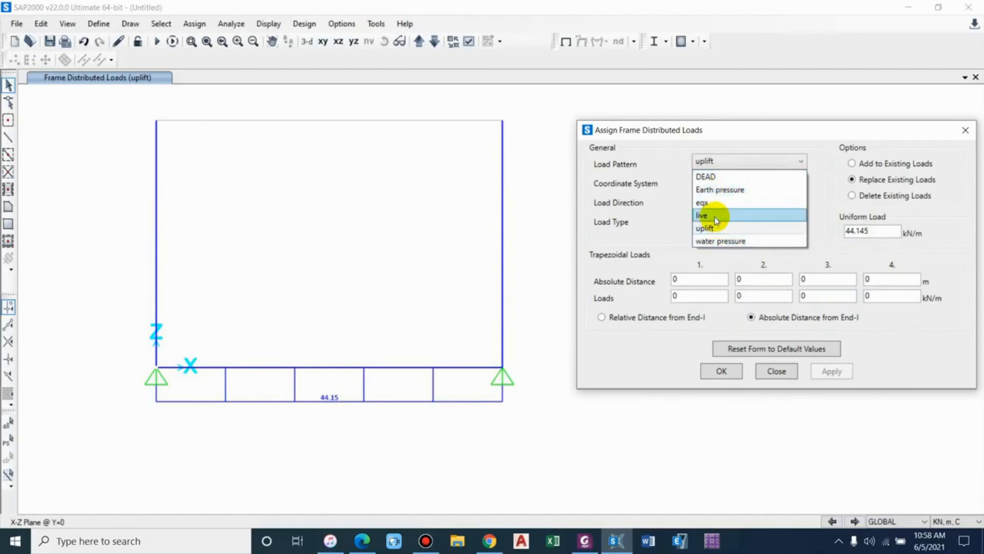
Apply a 2 kN/m uniform load to the base slab under the live pattern.
left_click(702, 215)
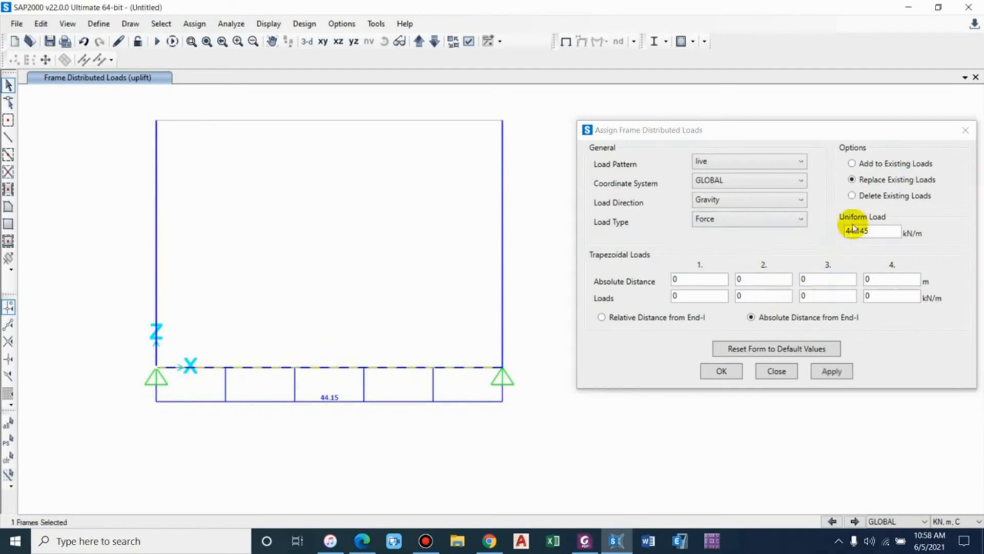
type("2")
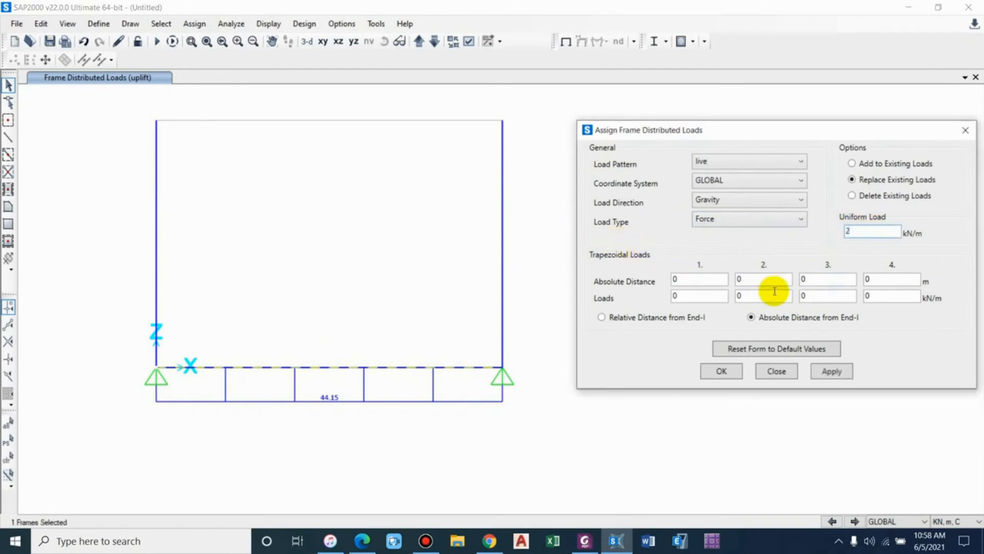
left_click(831, 371)
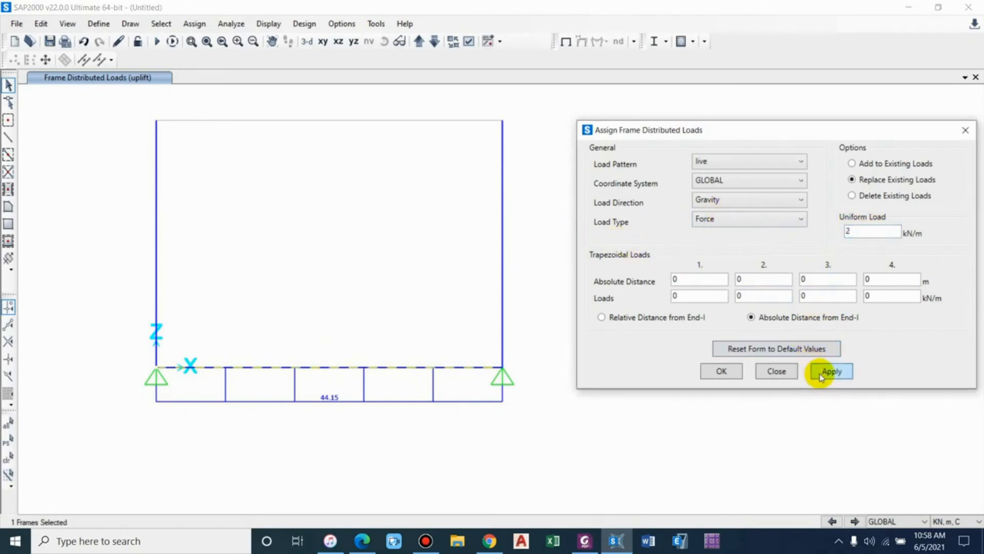
left_click(830, 371)
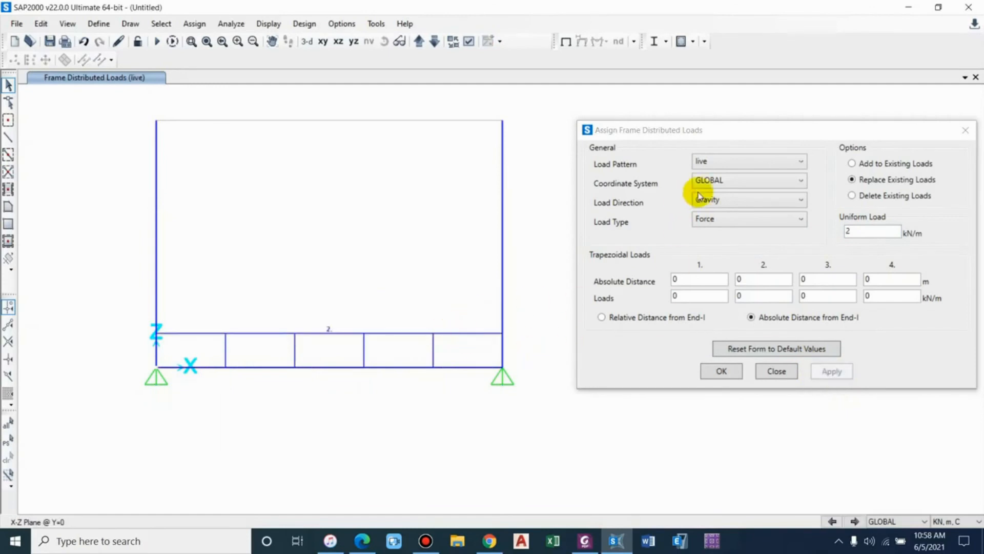